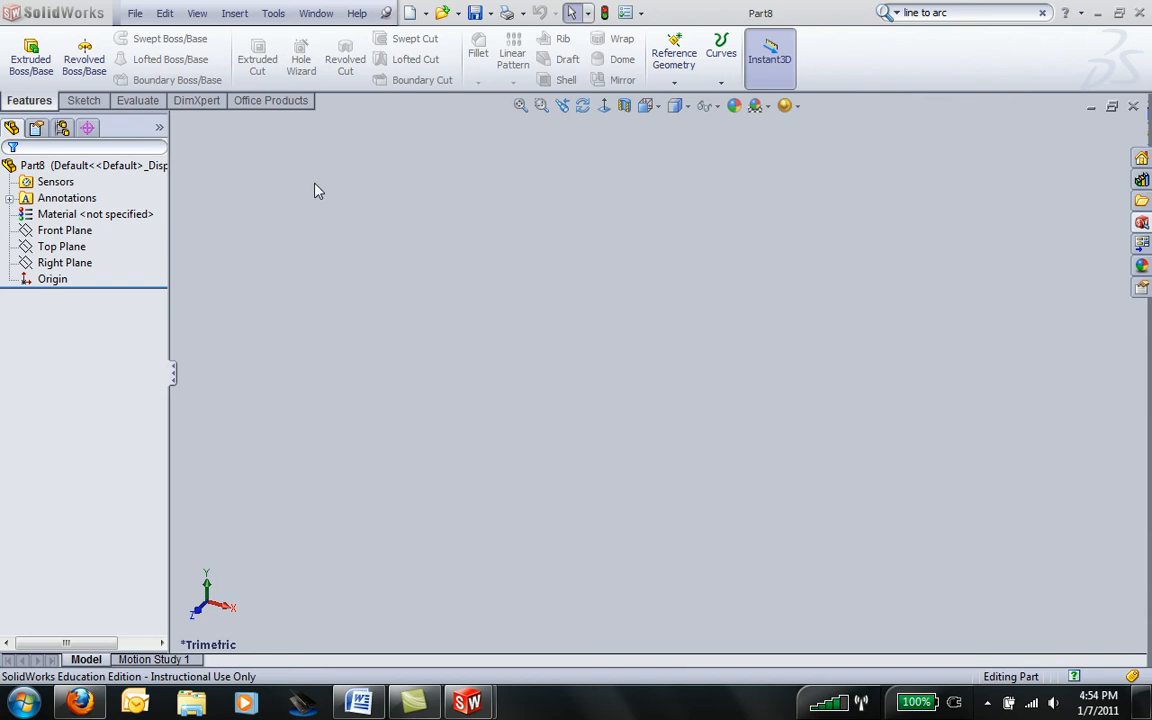
mouse_move(322, 196)
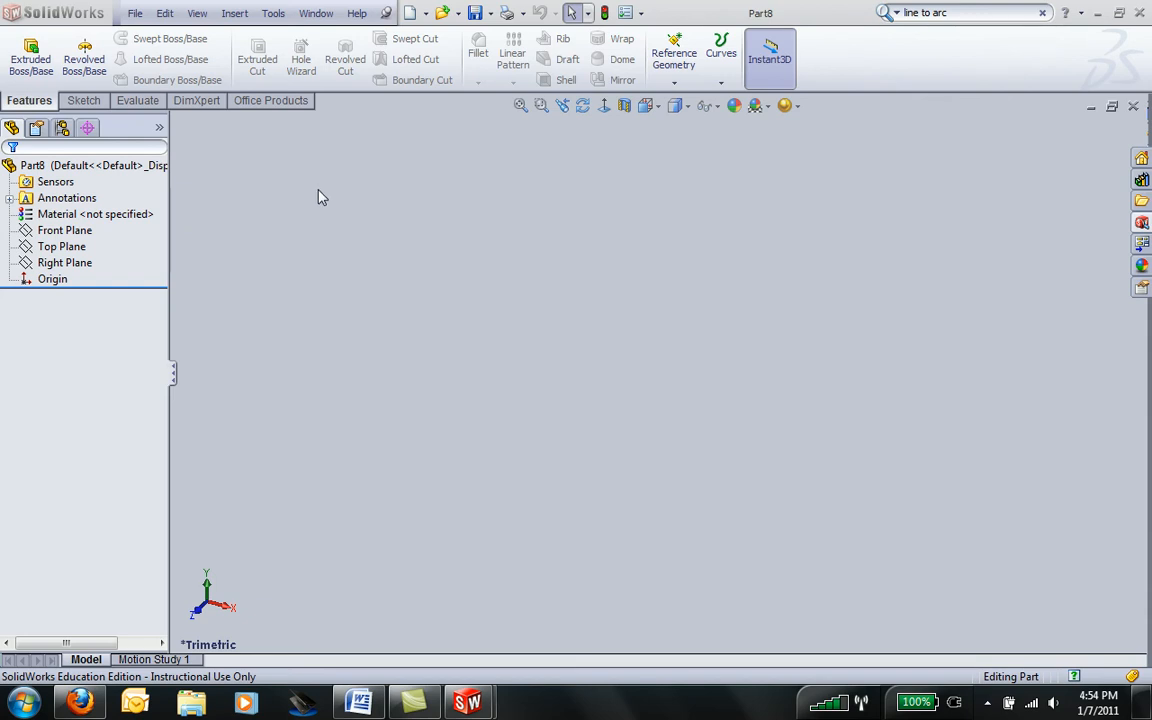
Start a new sketch on the Top Plane of the empty part
click(62, 246)
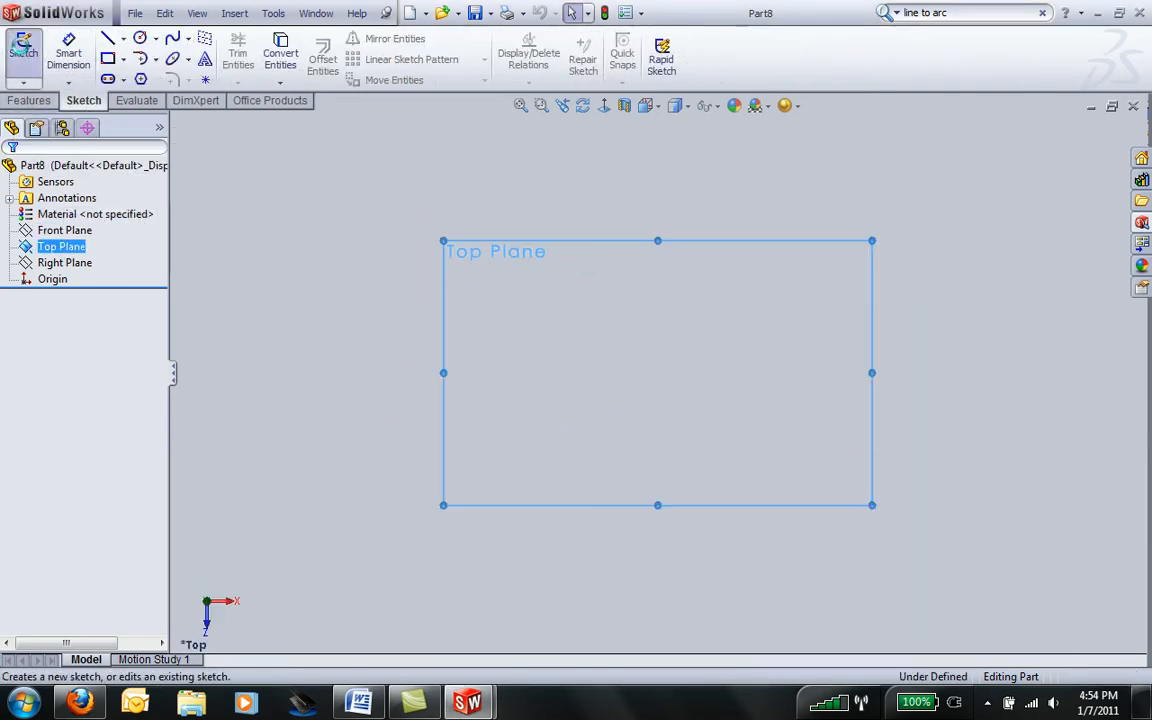
Sketch a corner rectangle starting from the origin
click(24, 56)
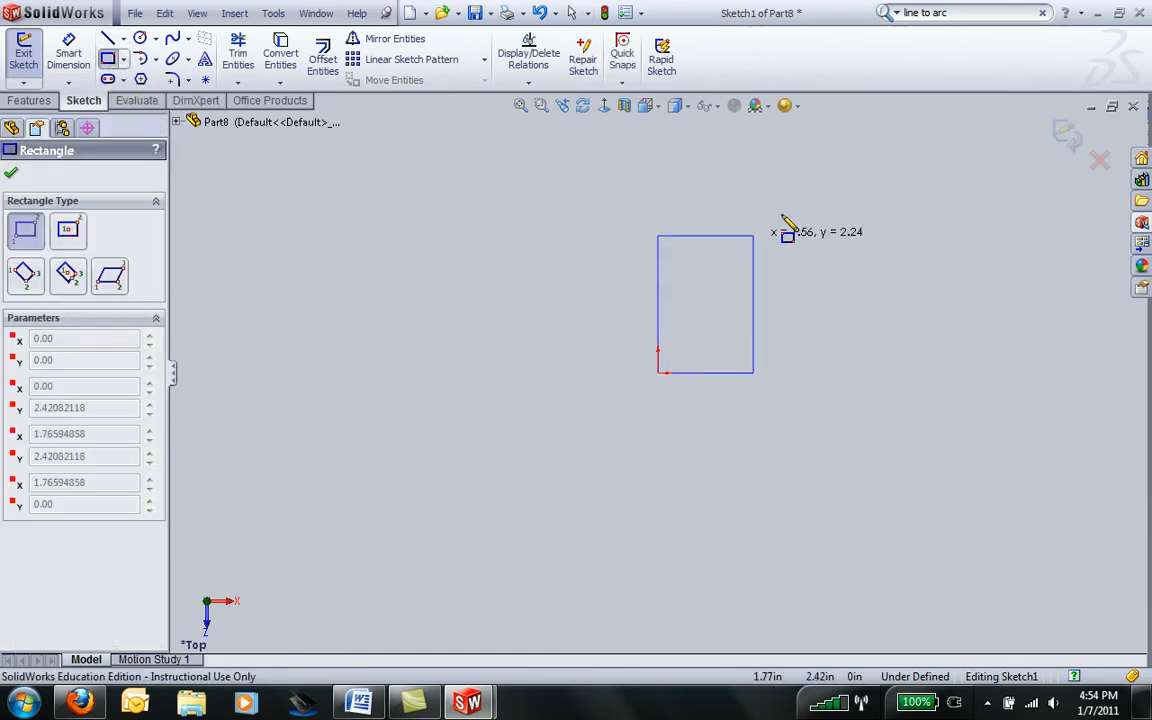
click(818, 204)
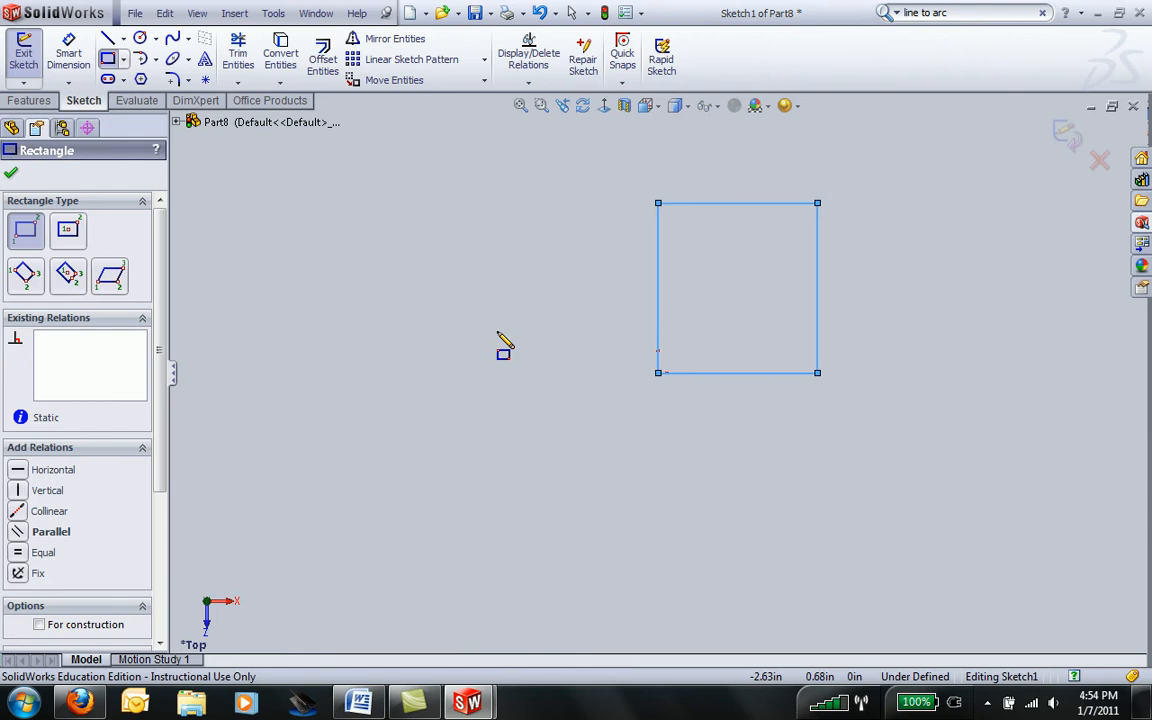
mouse_move(504, 346)
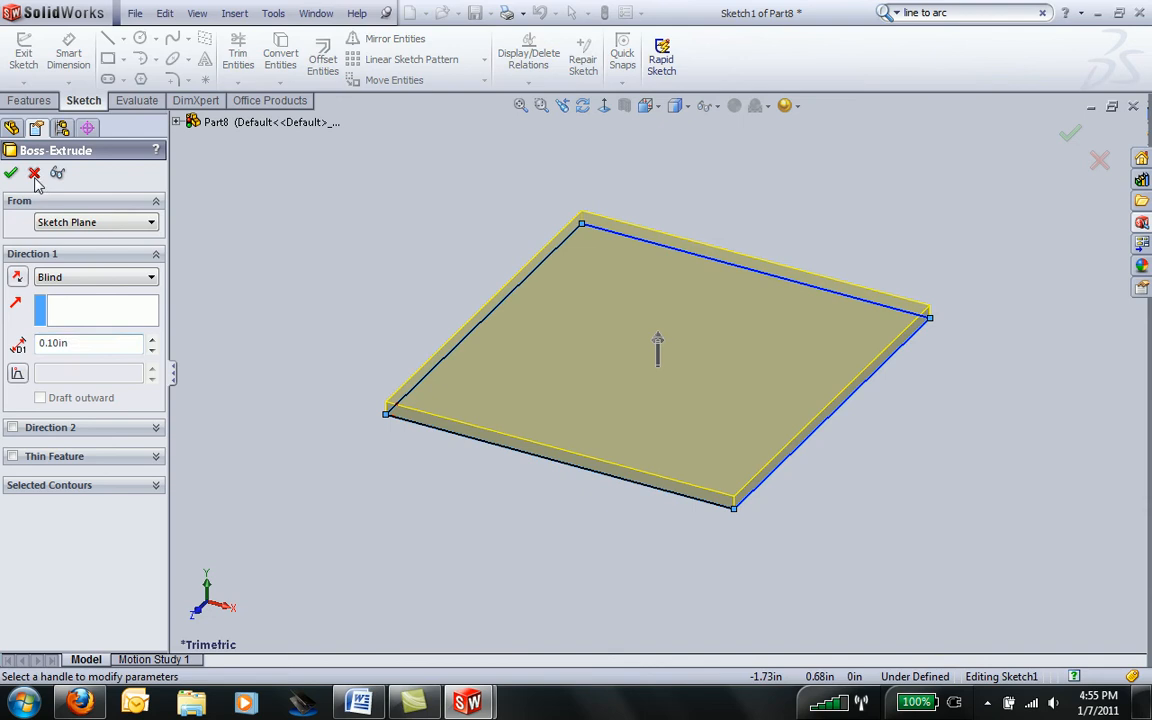
Cancel the Boss-Extrude and begin Smart Dimensioning a rectangle edge
click(34, 172)
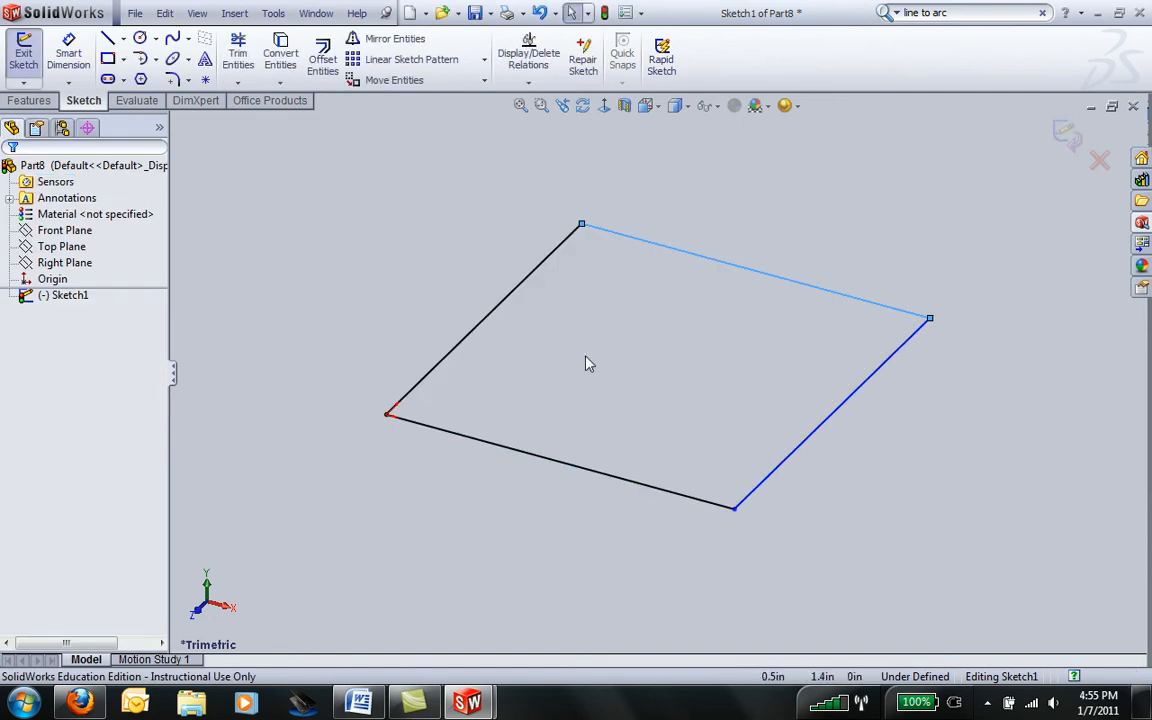
mouse_move(658, 390)
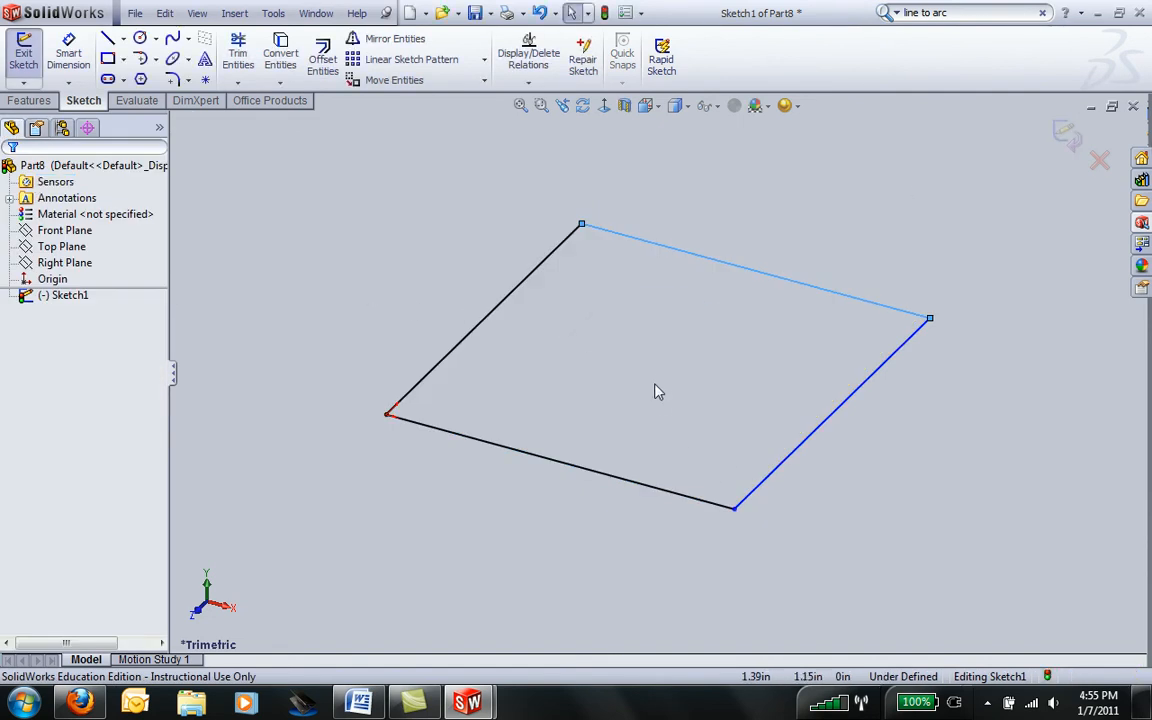
right_click(656, 390)
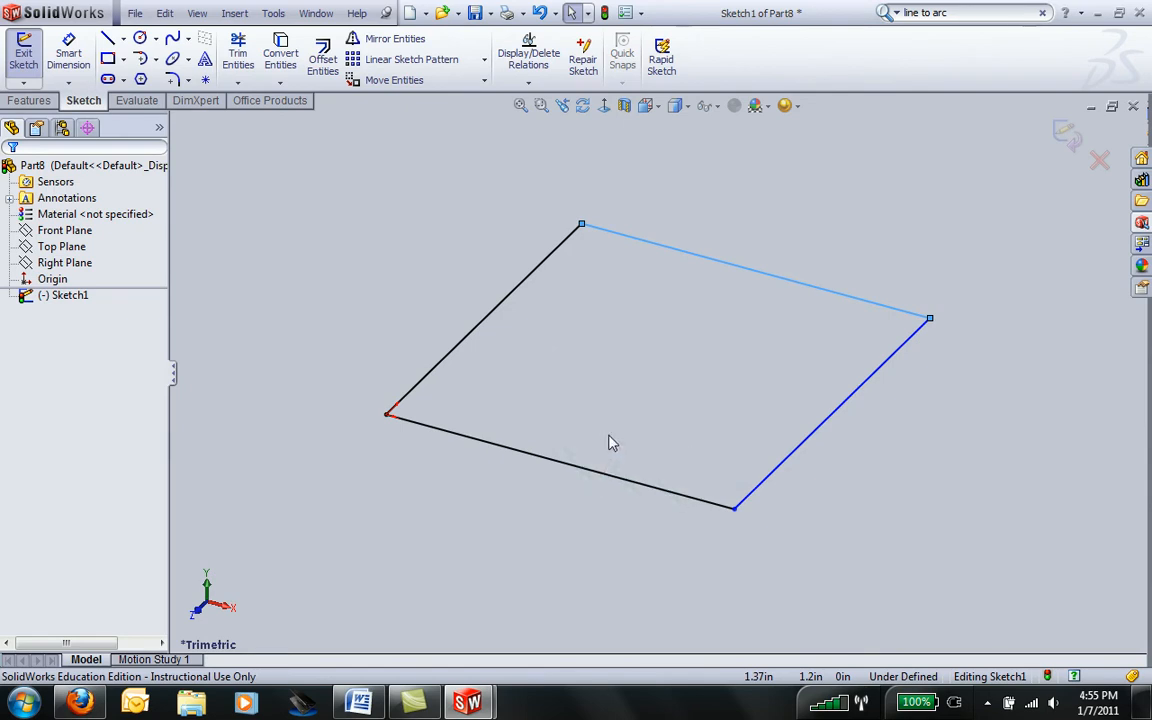
click(108, 58)
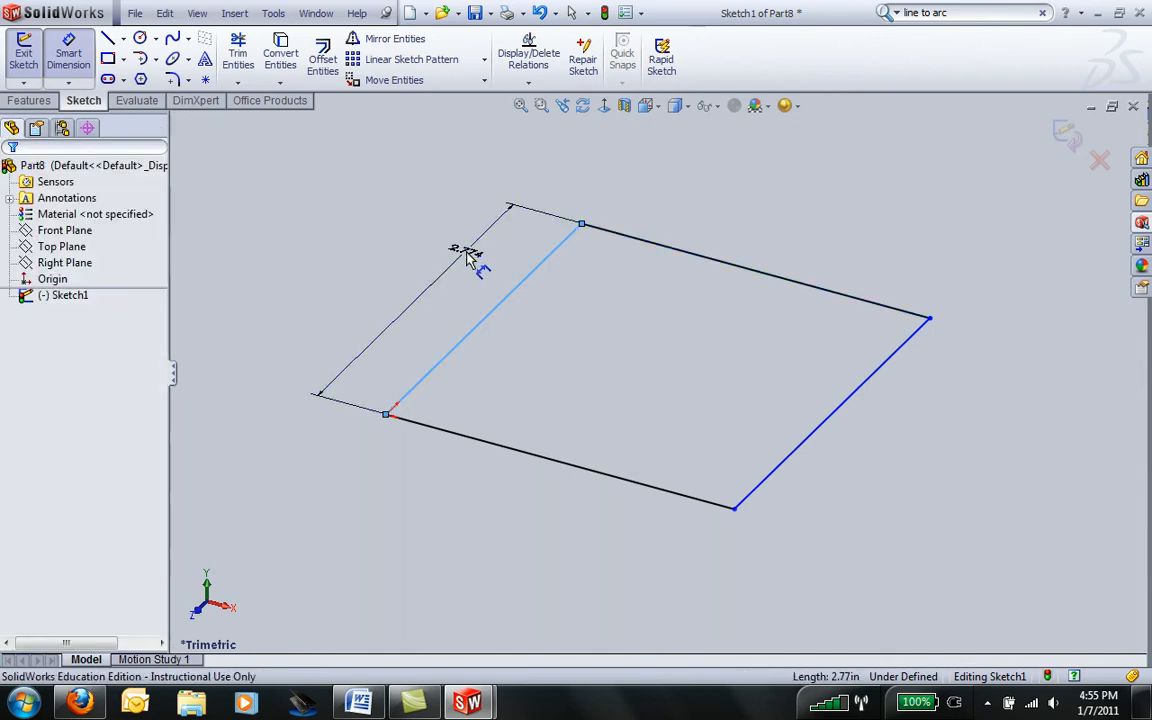
Dimension one rectangle edge at 24 in
click(464, 256)
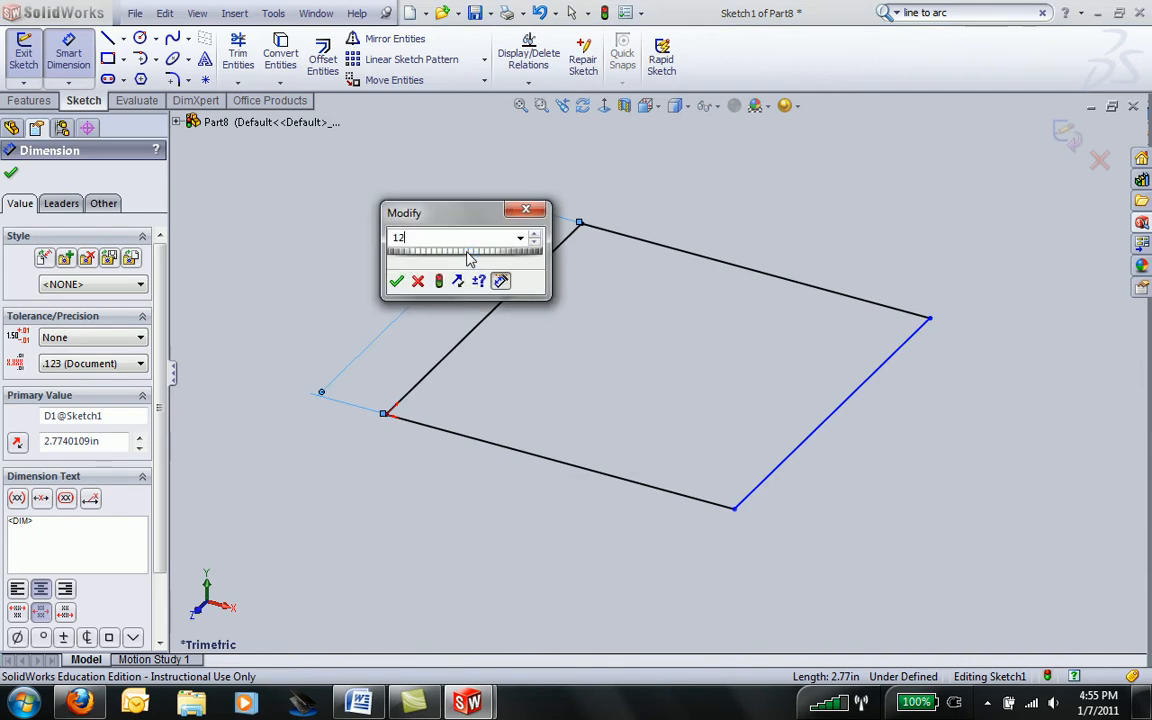
text(24)
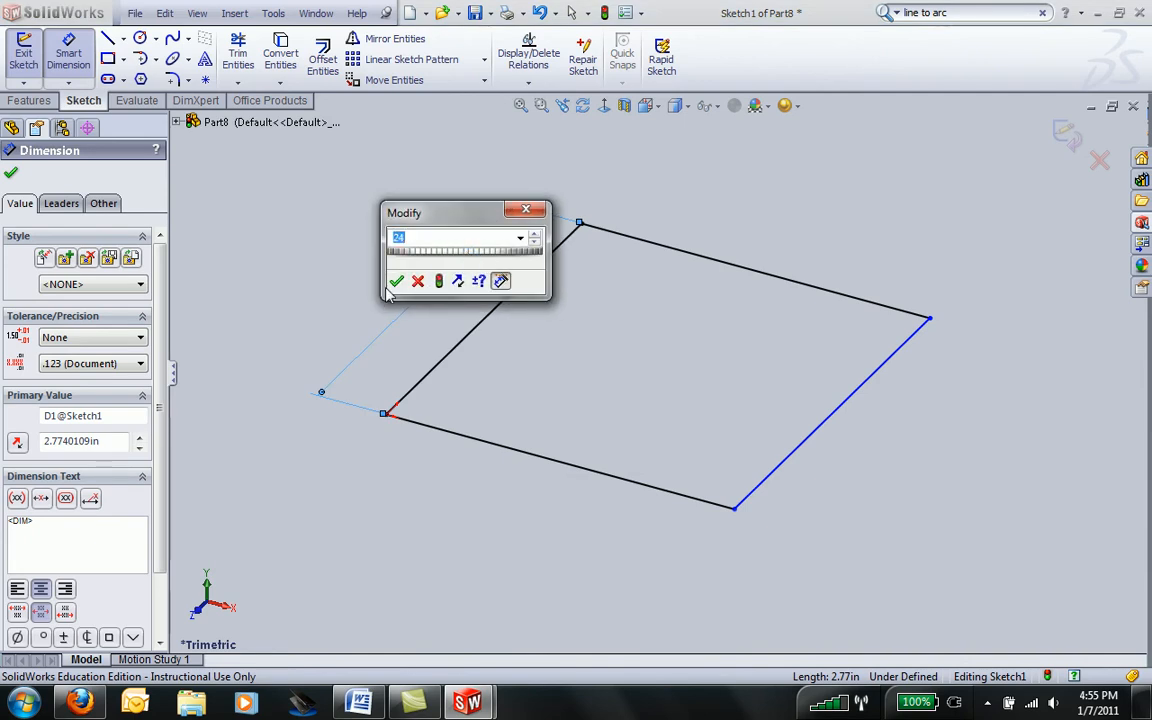
click(396, 280)
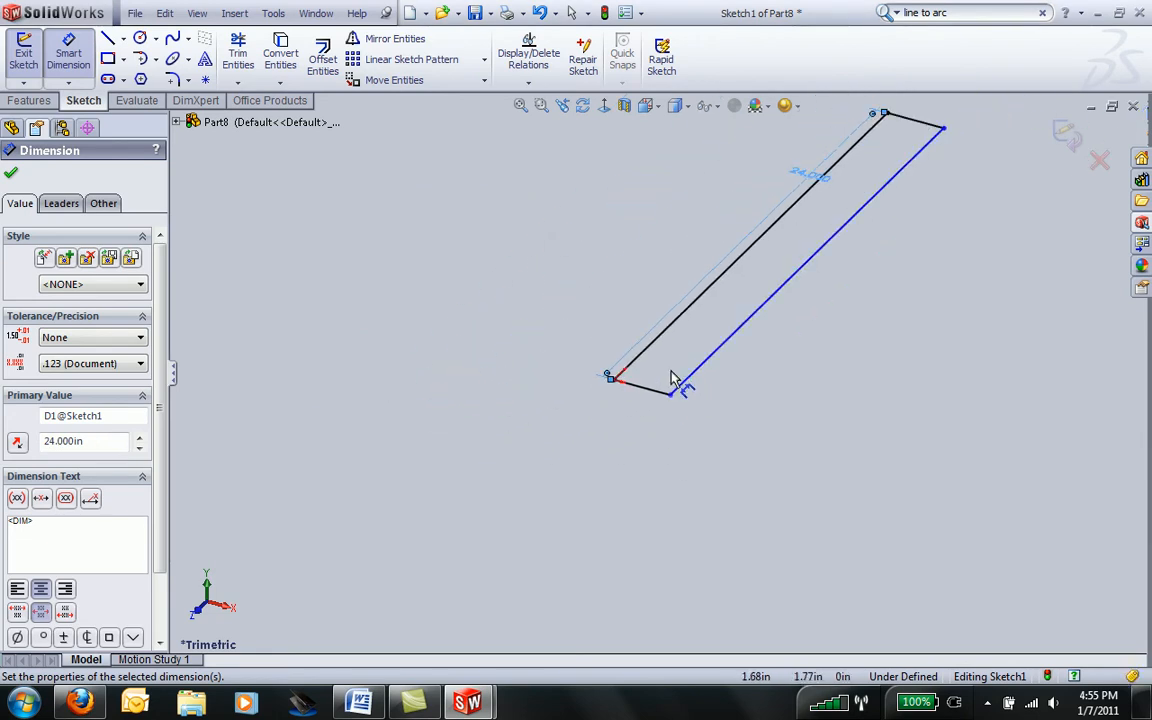
Make two adjacent edges equal so the sketch is a fully defined 24 in square
click(700, 316)
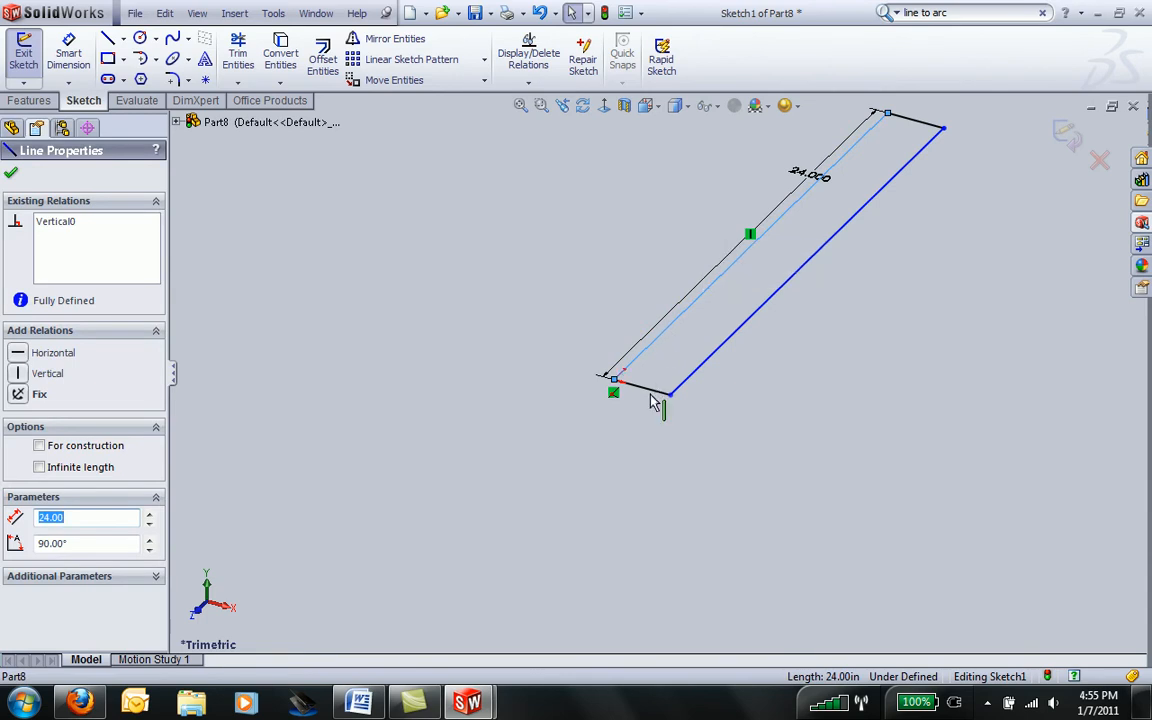
click(670, 392)
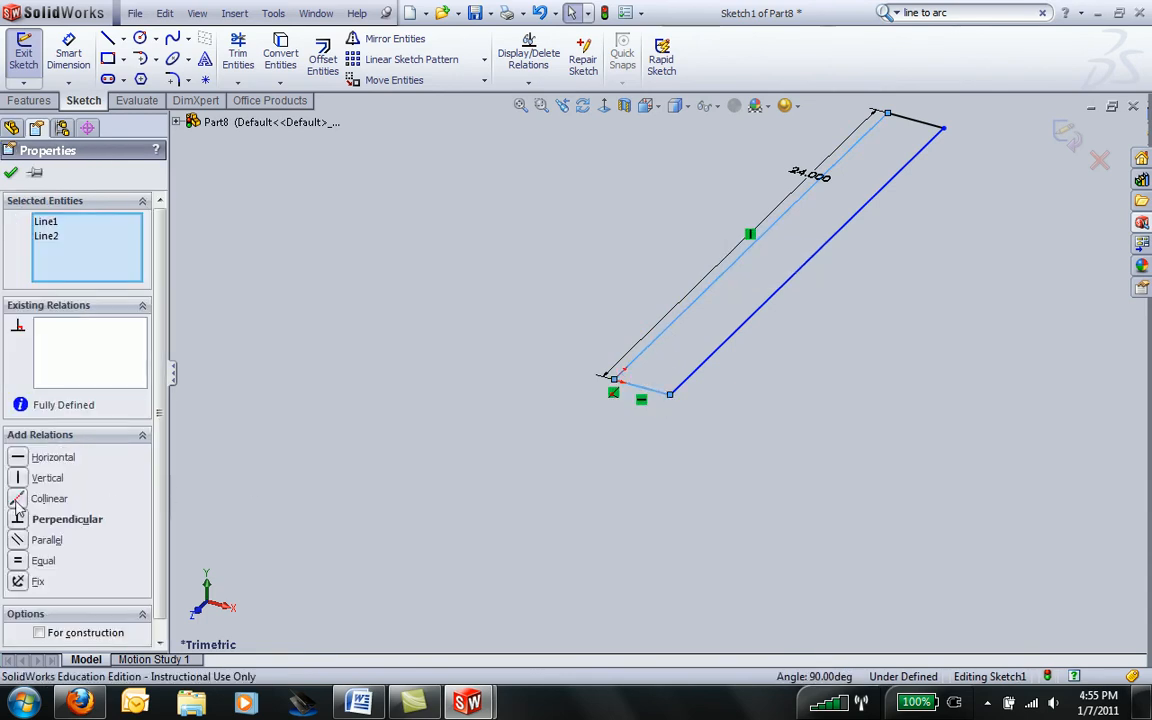
click(44, 560)
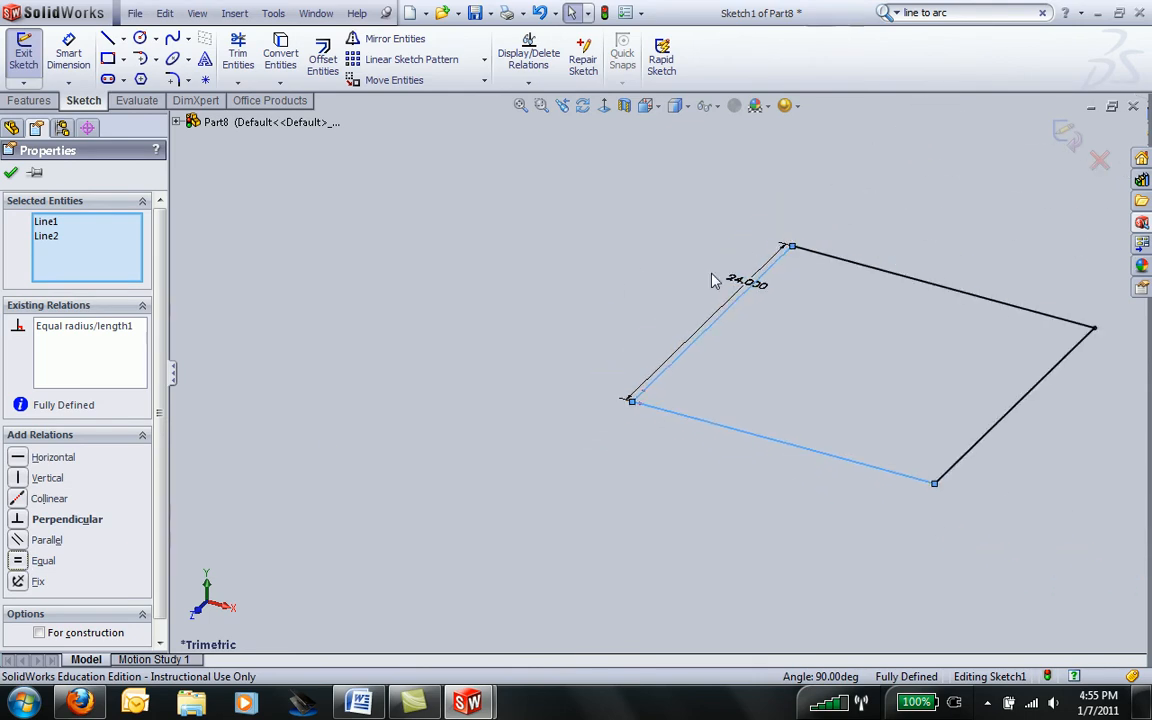
mouse_move(558, 296)
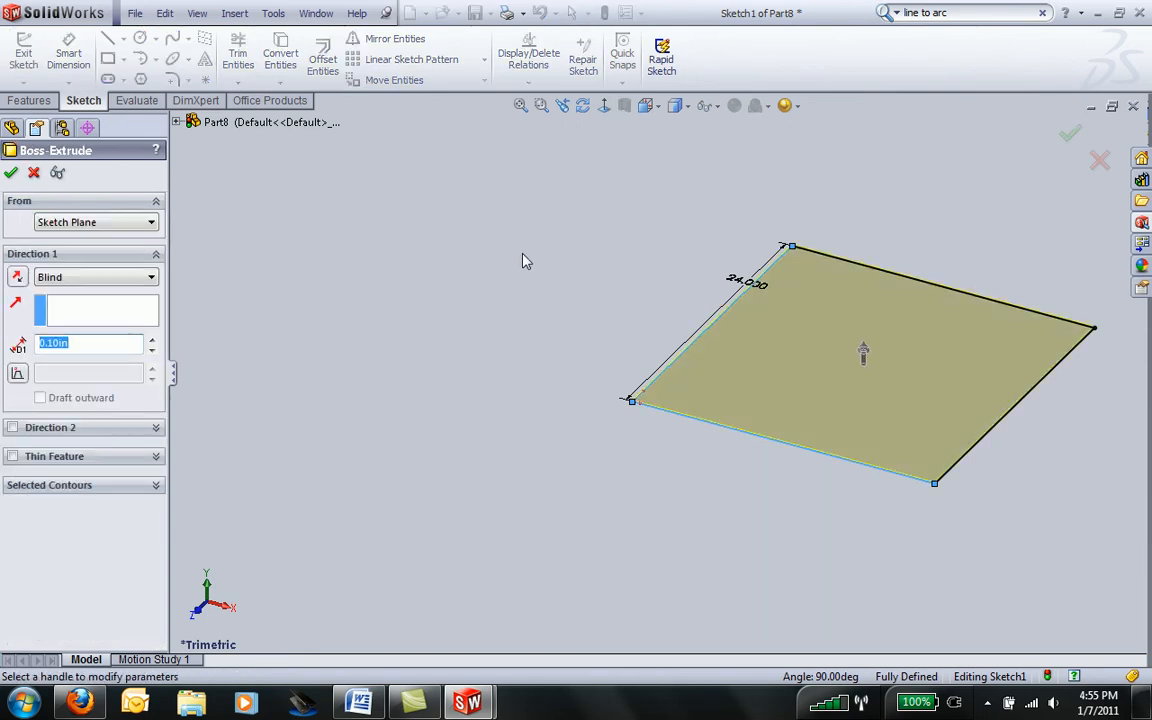
mouse_move(144, 380)
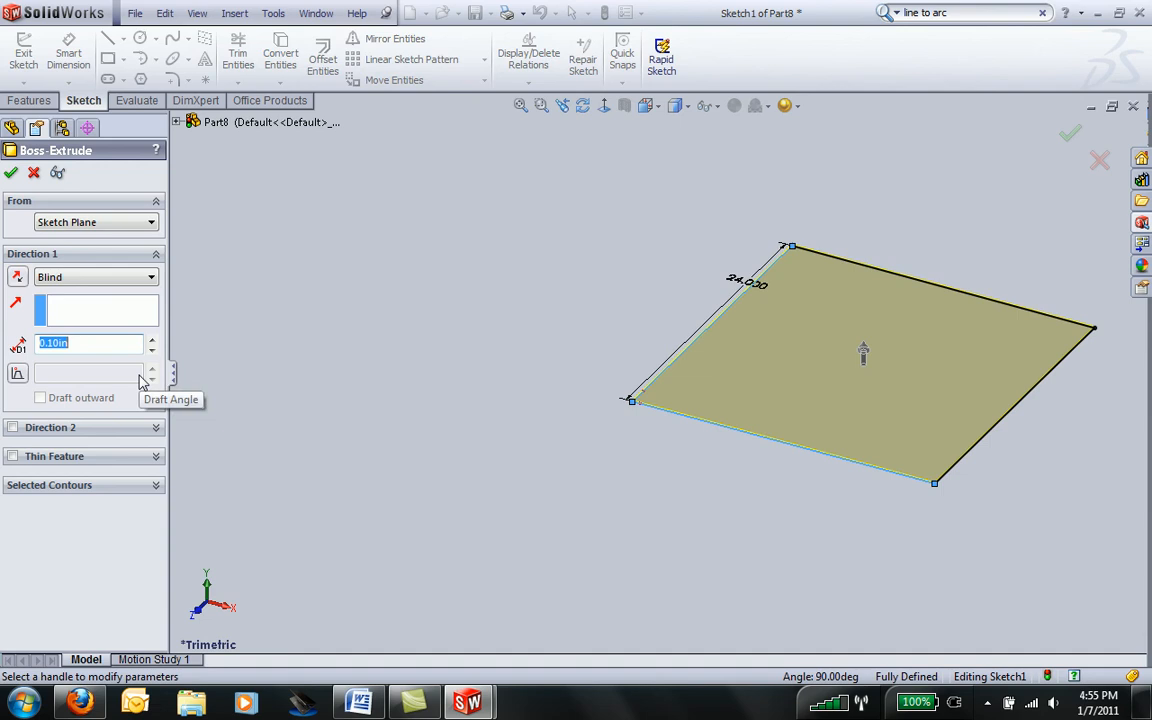
Extrude the square to a 1.00 in blind plate and view its top face normal-to
text(1.00in)
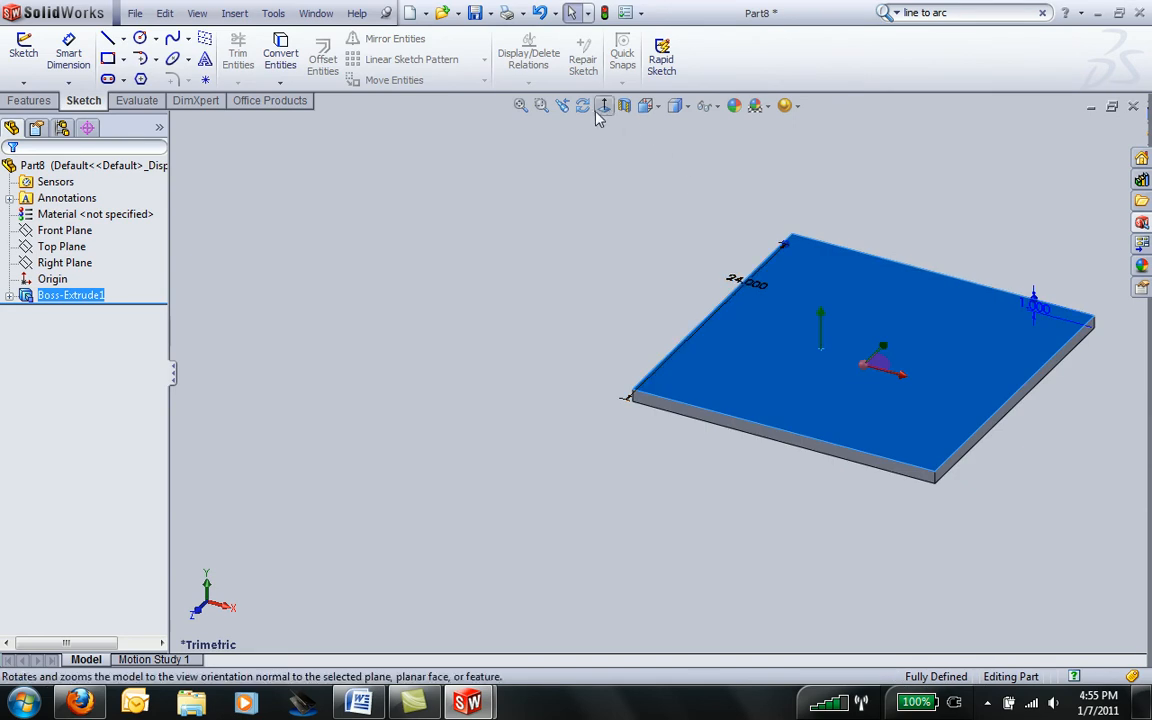
click(604, 104)
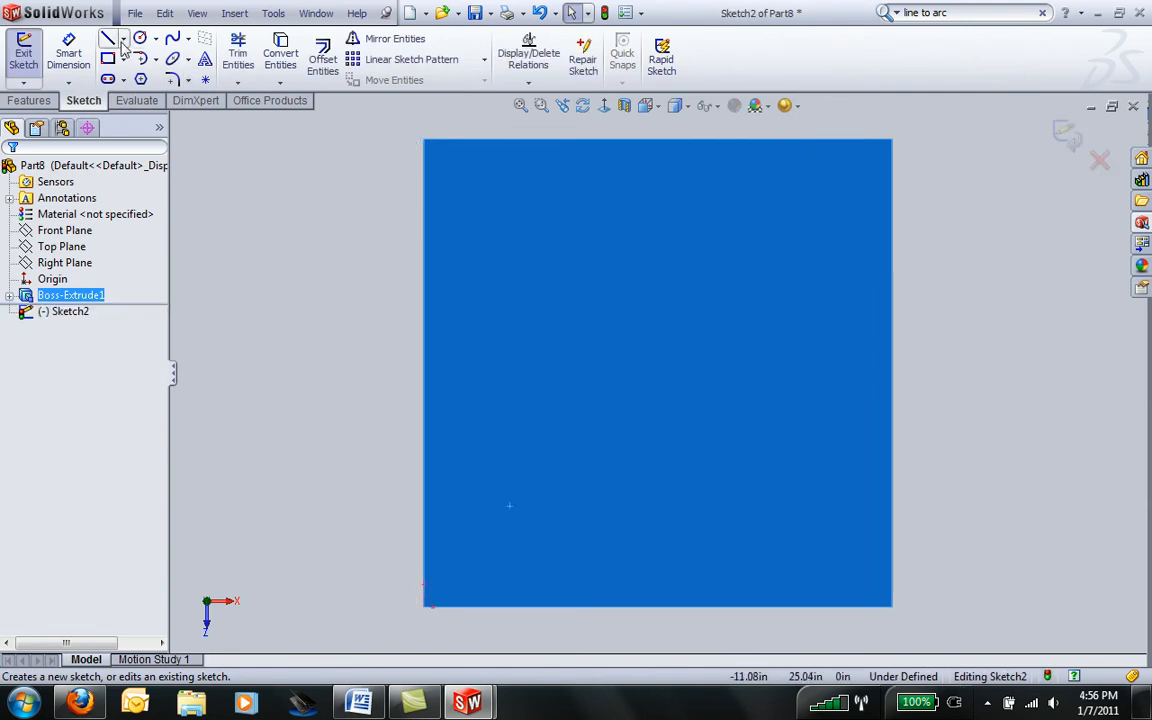
Sketch a 0.75 in diameter circle near the plate's lower-left corner
click(140, 38)
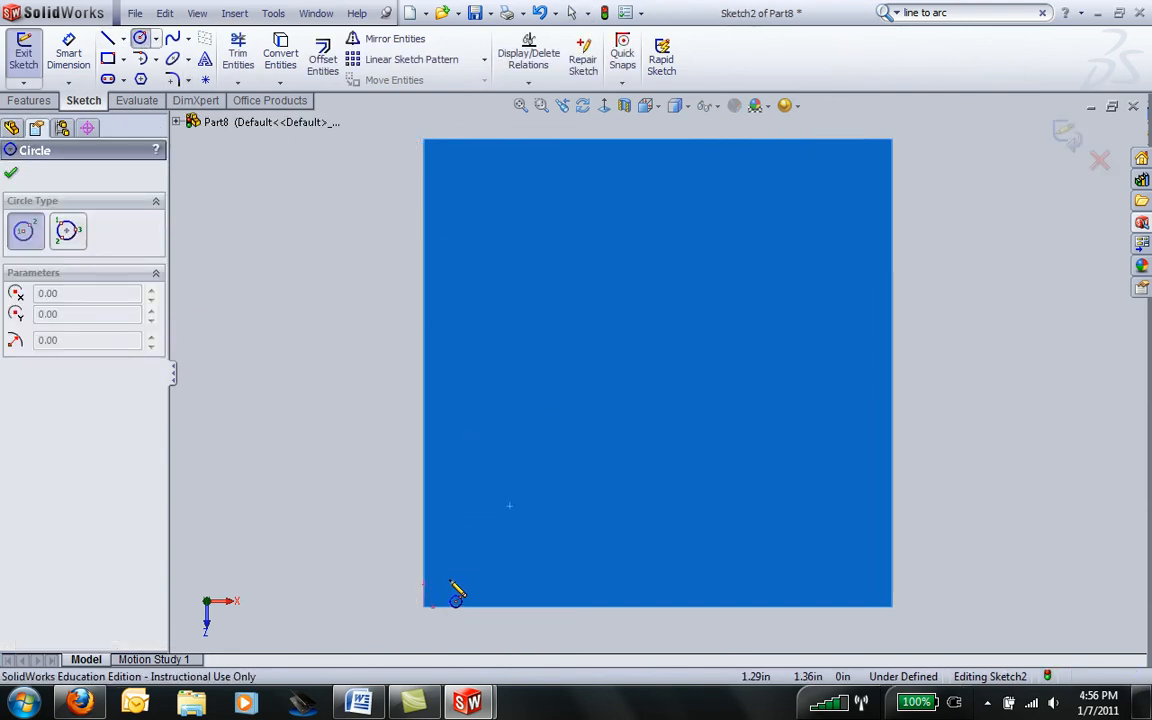
click(448, 580)
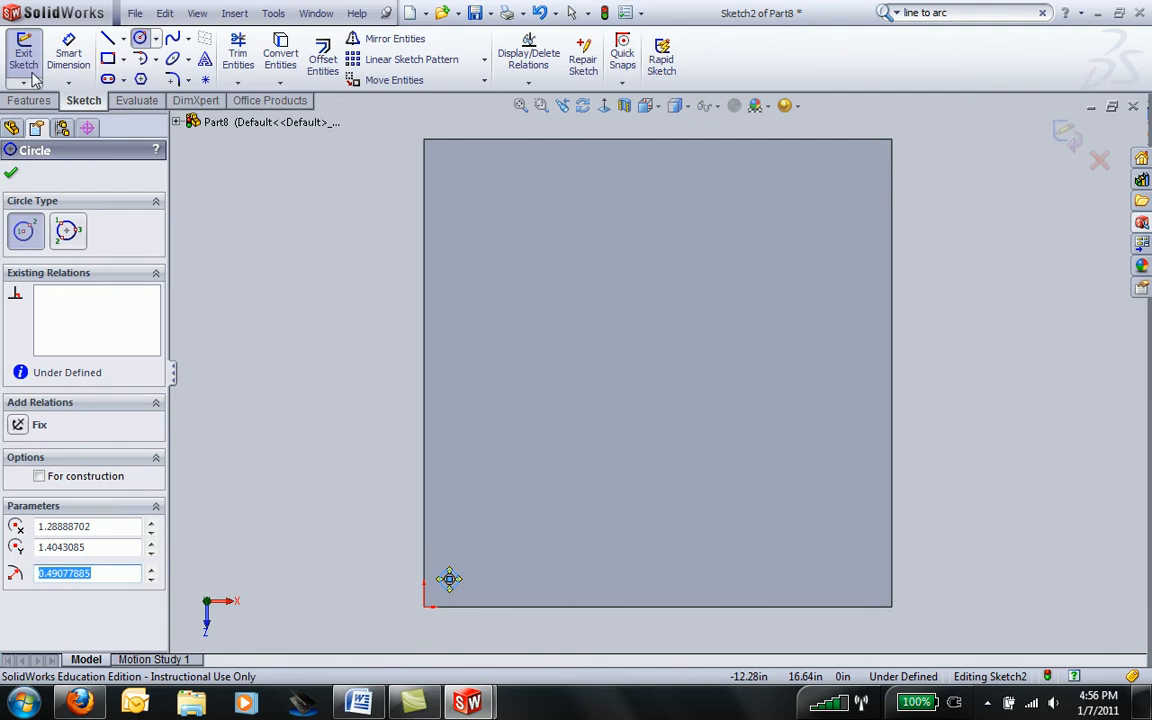
click(12, 172)
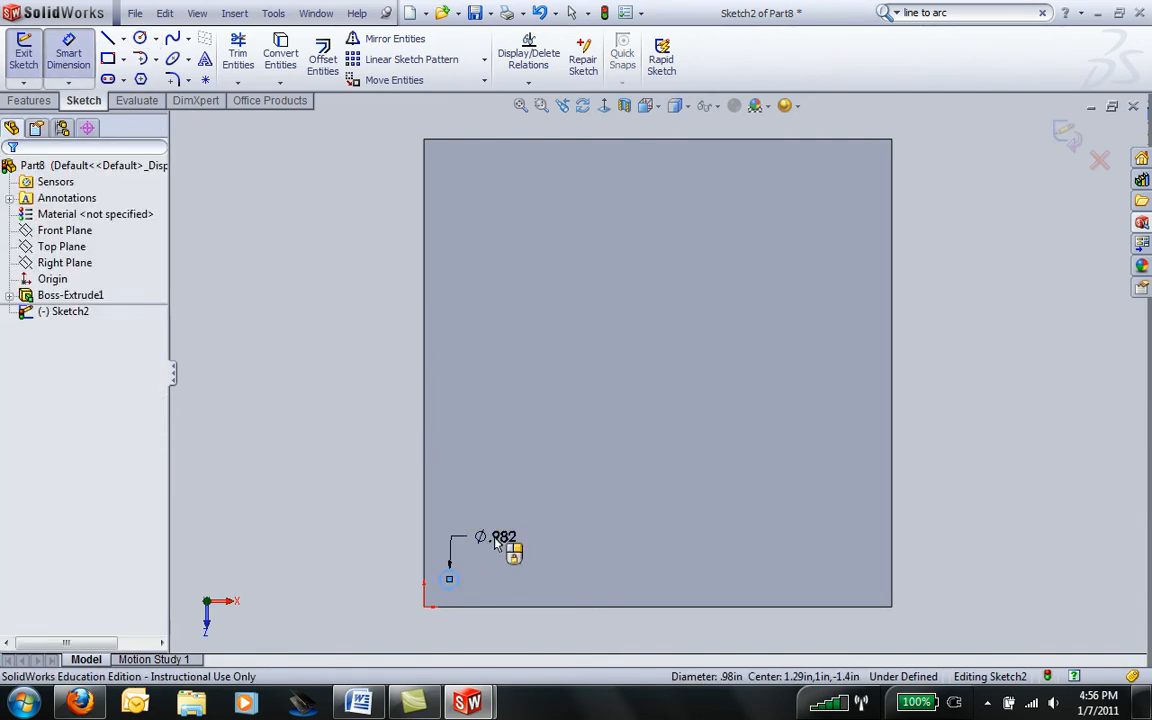
click(500, 548)
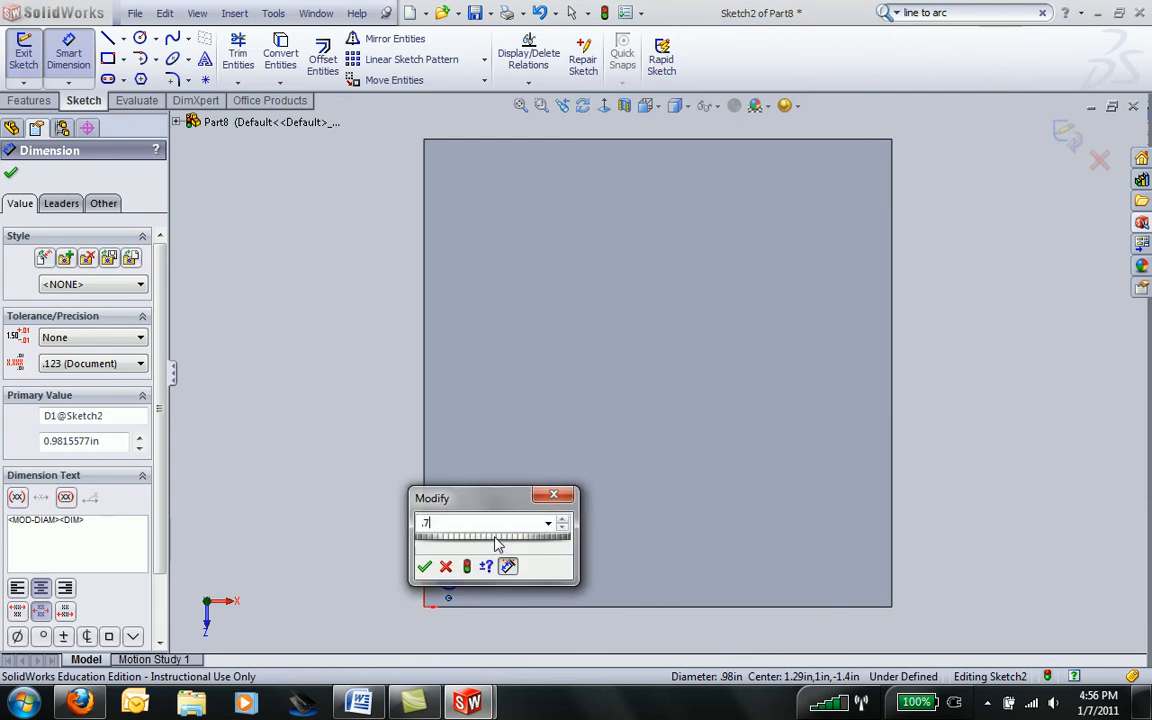
click(424, 566)
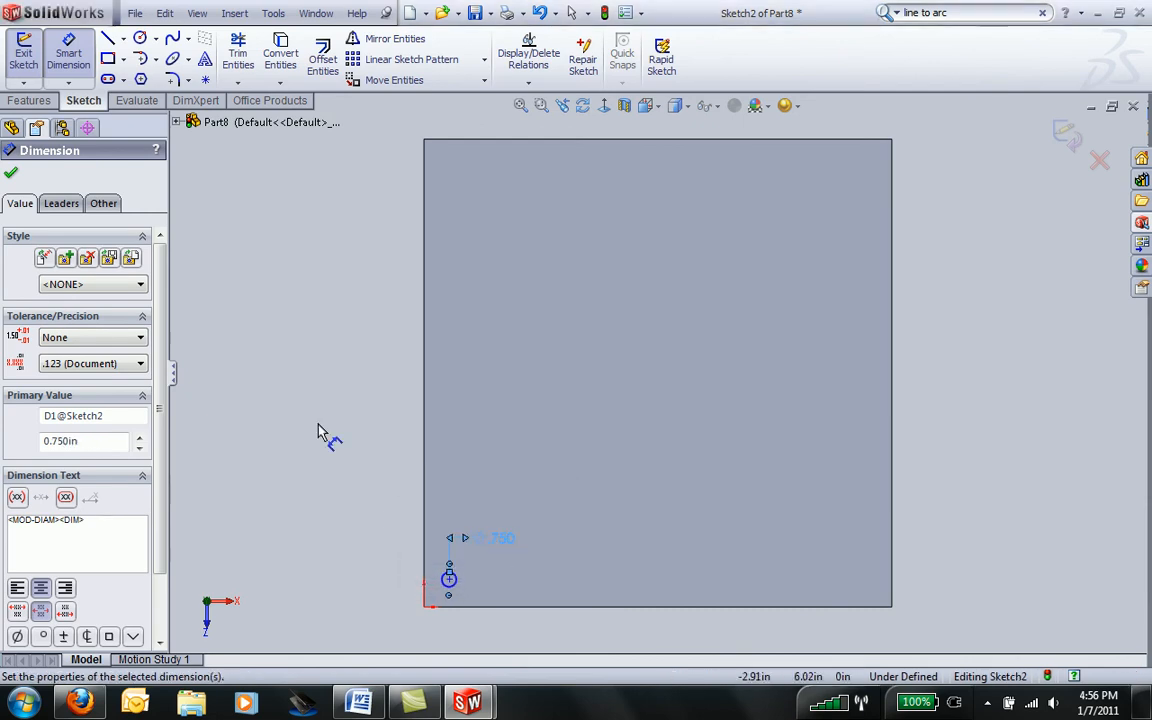
mouse_move(456, 584)
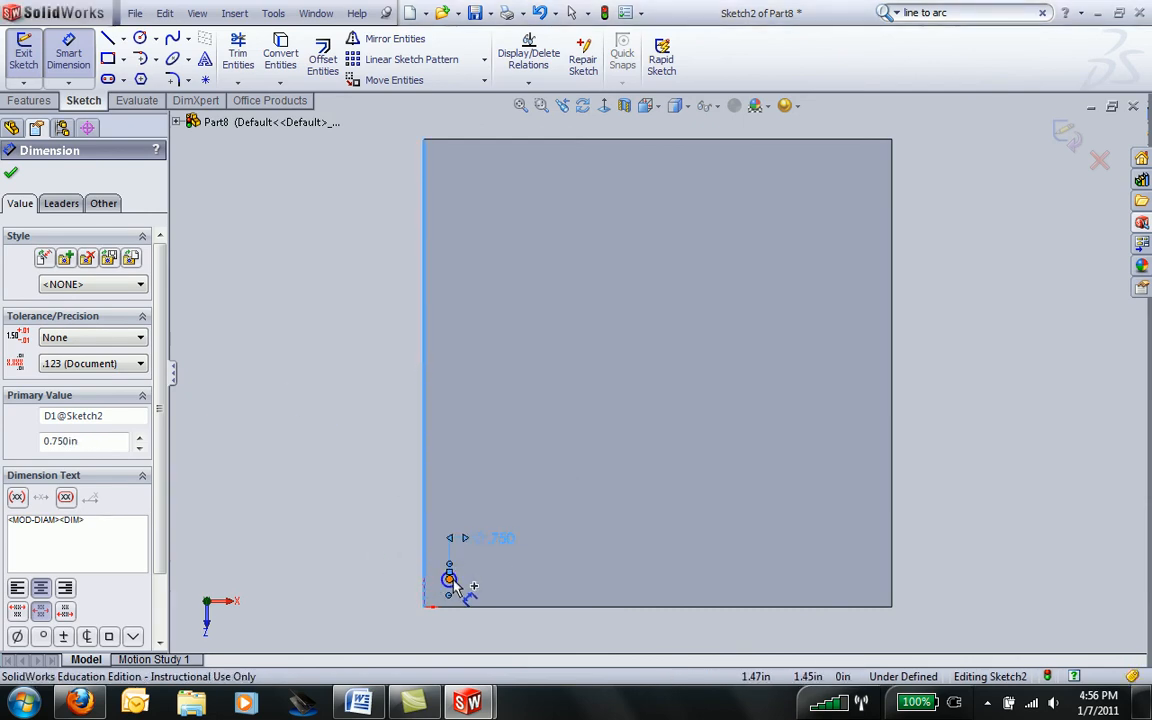
Locate the hole centre 1.000 in from the left and bottom edges
click(448, 580)
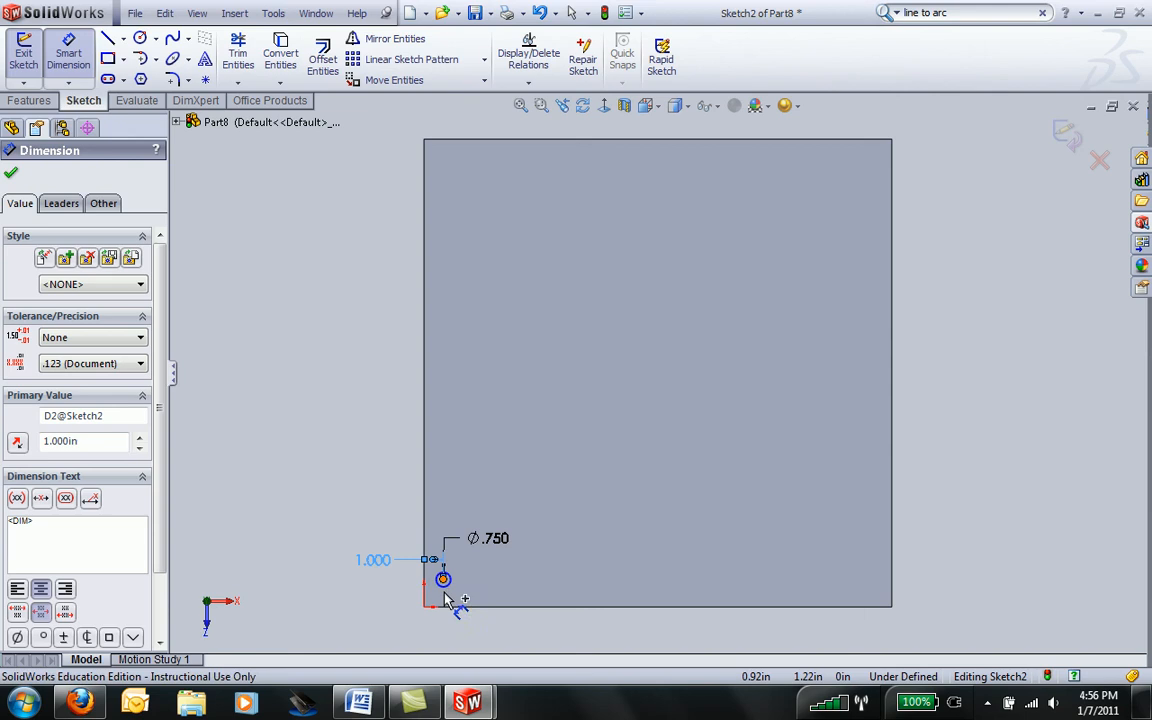
click(444, 580)
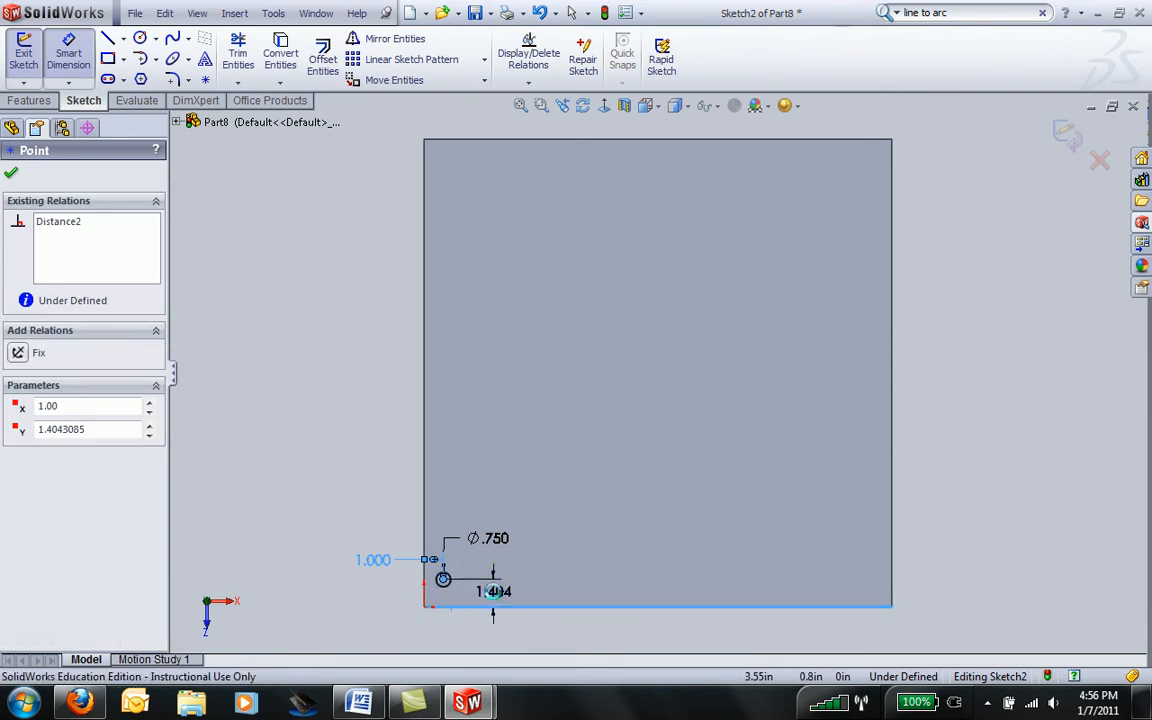
click(492, 592)
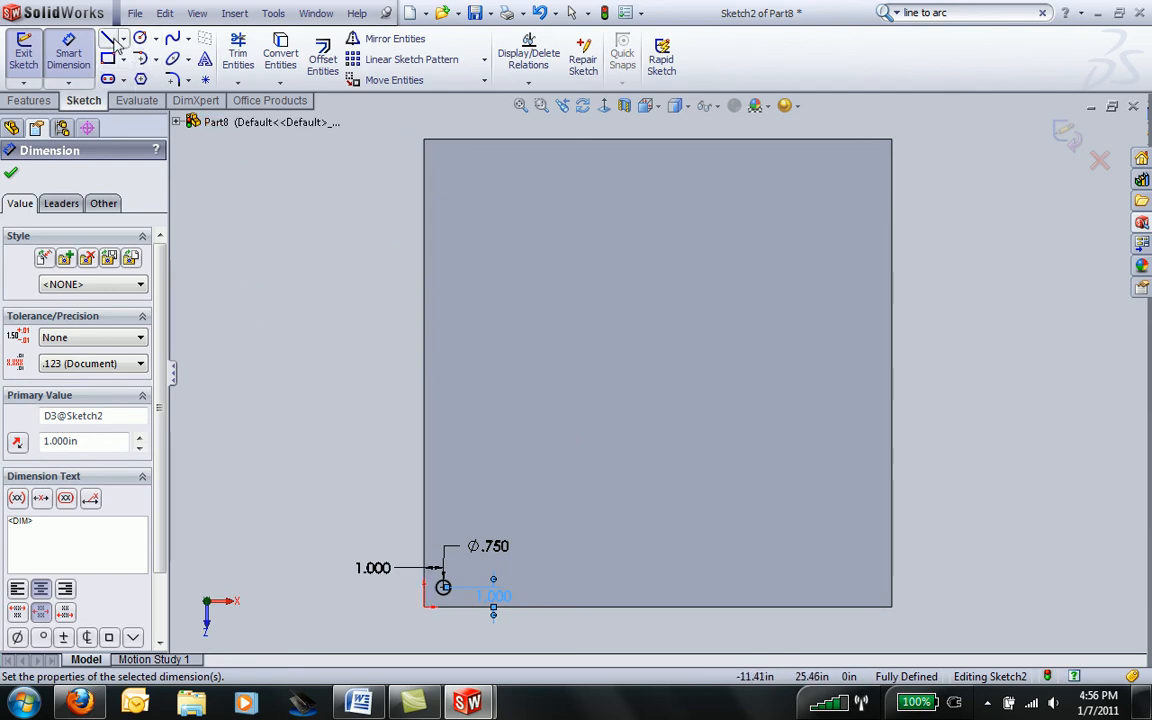
Draw vertical and horizontal construction centerlines between opposite edge midpoints
click(124, 38)
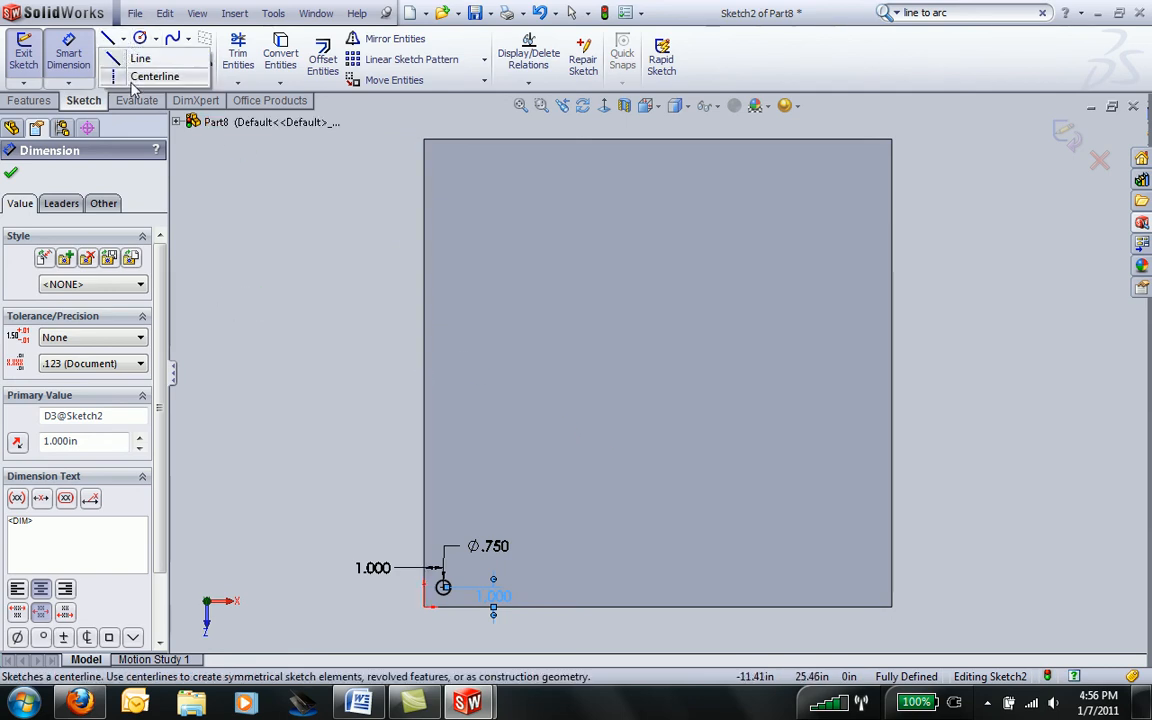
click(154, 76)
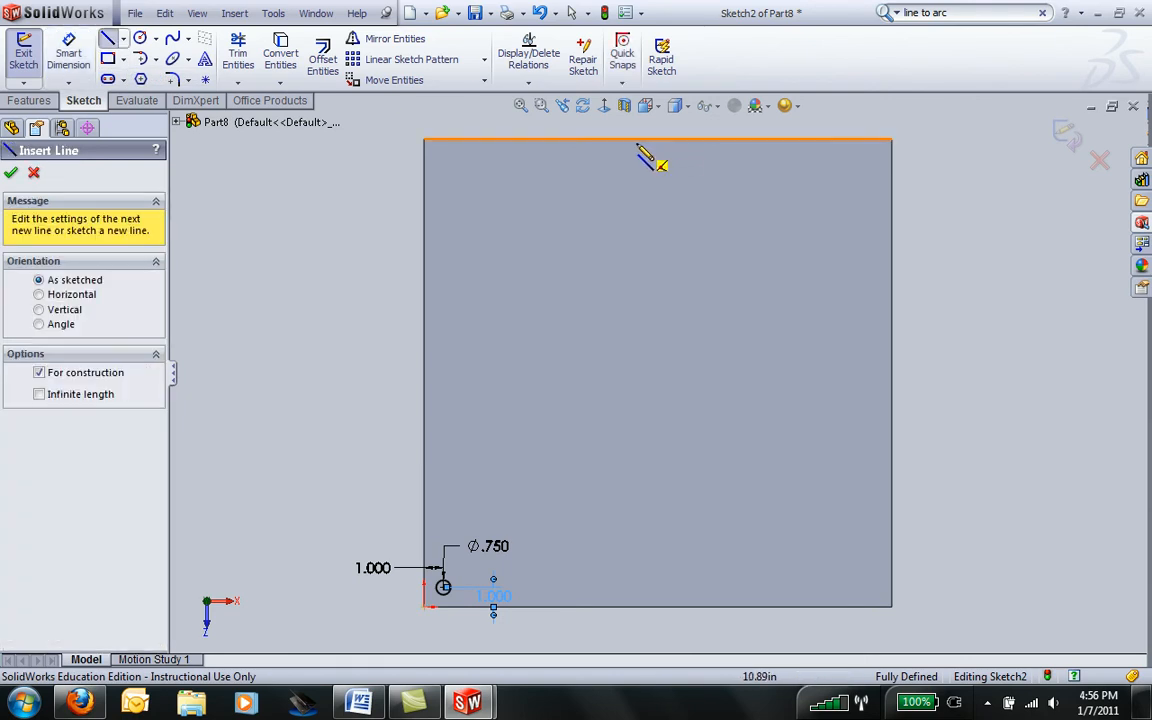
mouse_move(660, 156)
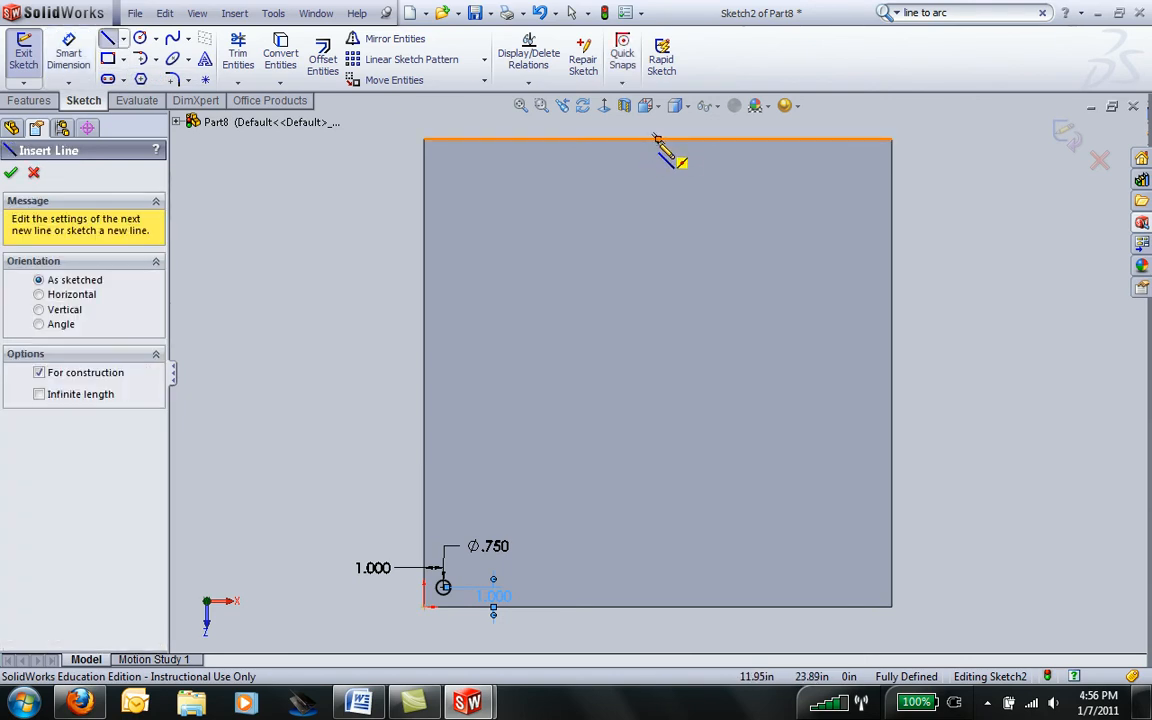
mouse_move(668, 156)
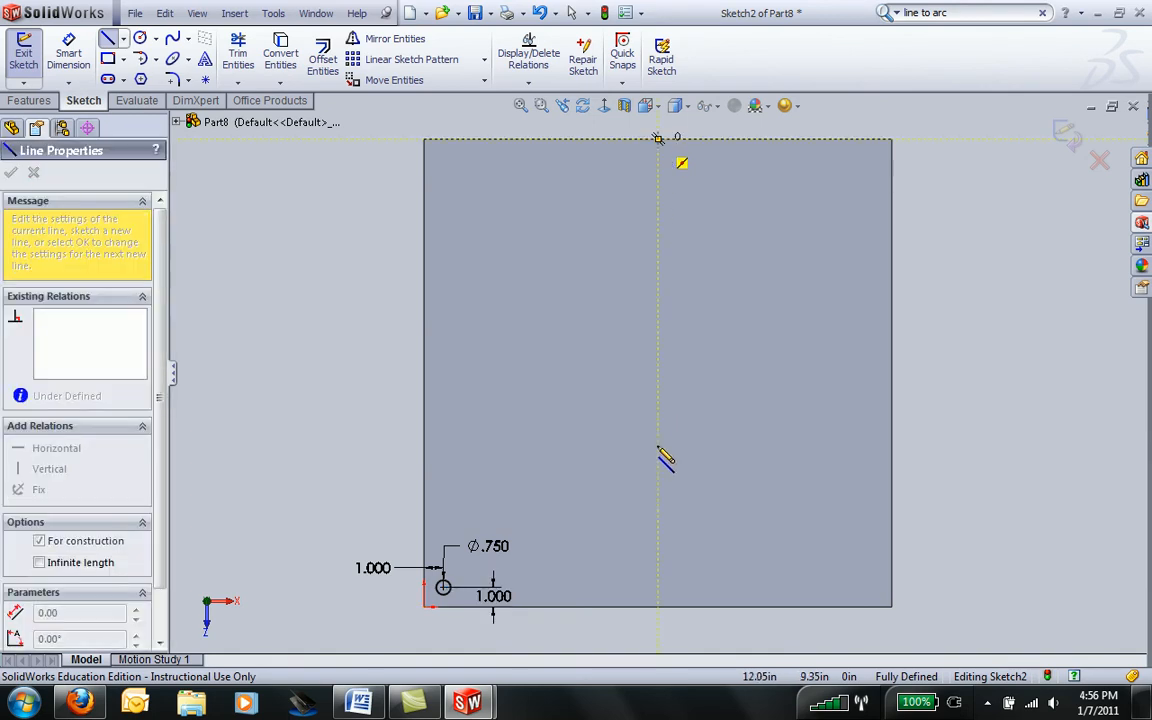
click(658, 608)
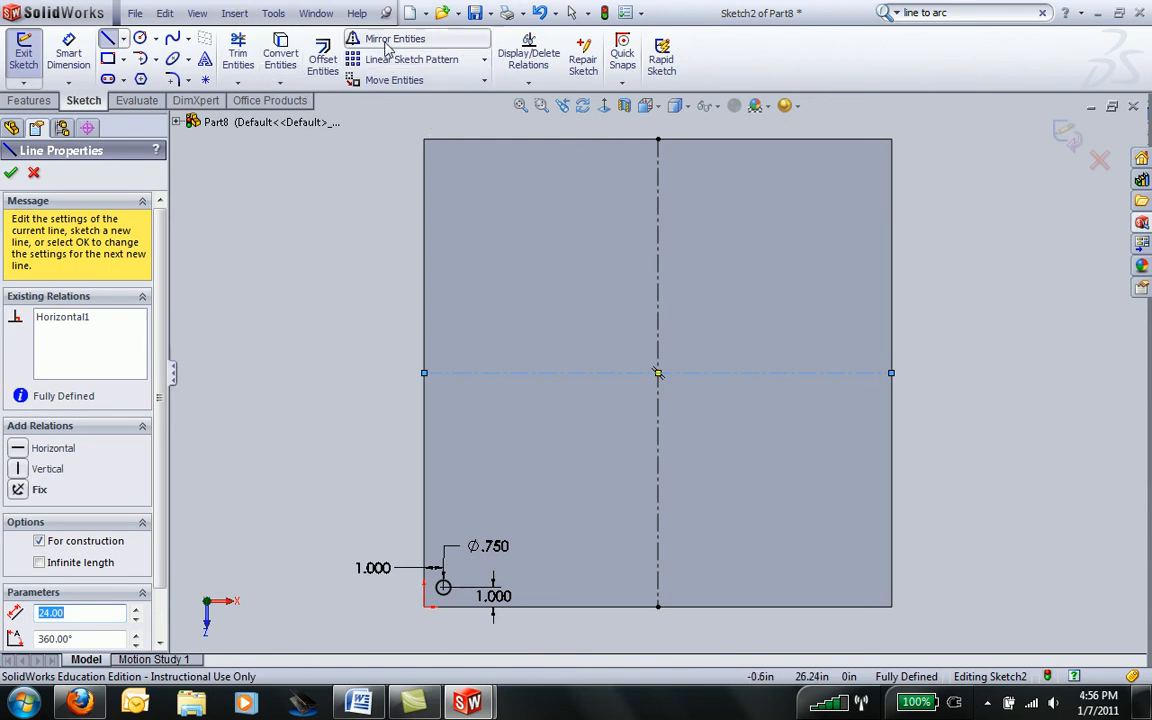
Mirror the corner hole across the vertical centerline
click(396, 38)
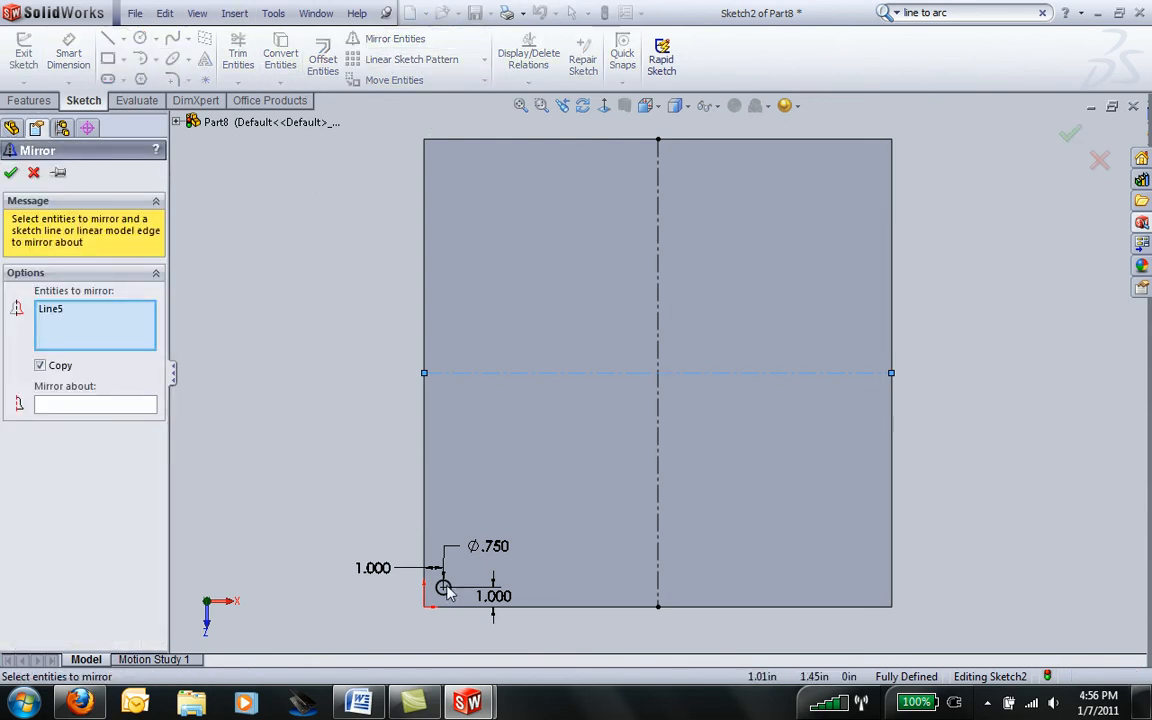
click(444, 588)
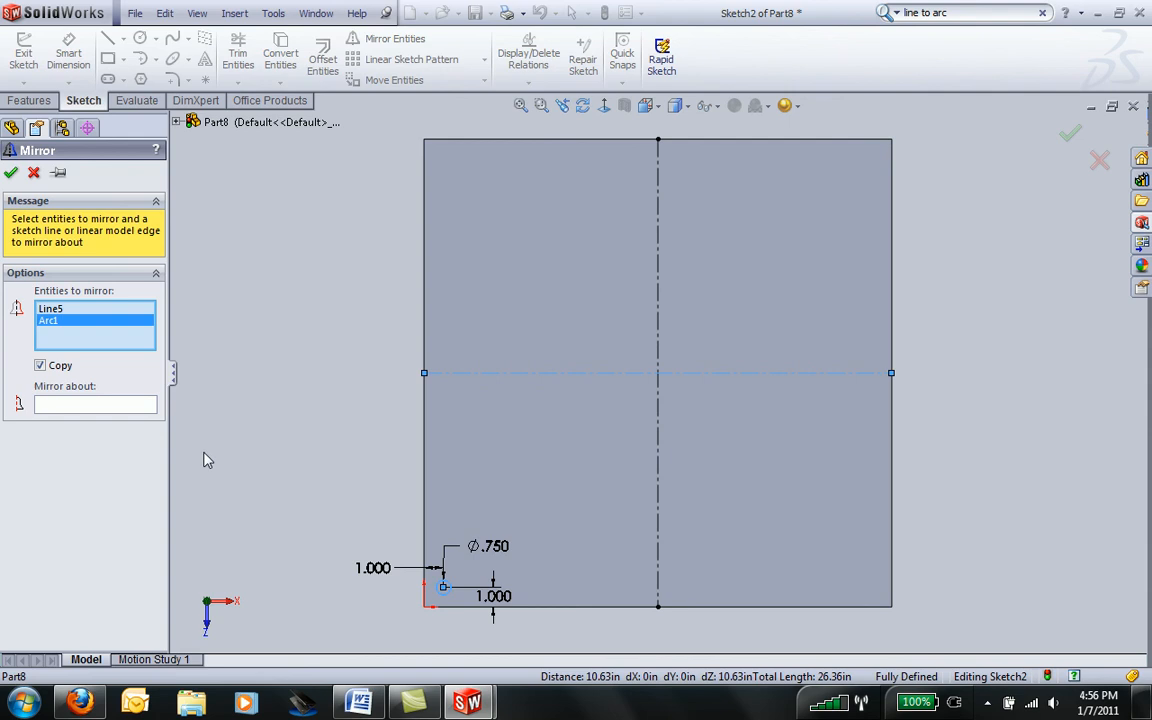
click(50, 308)
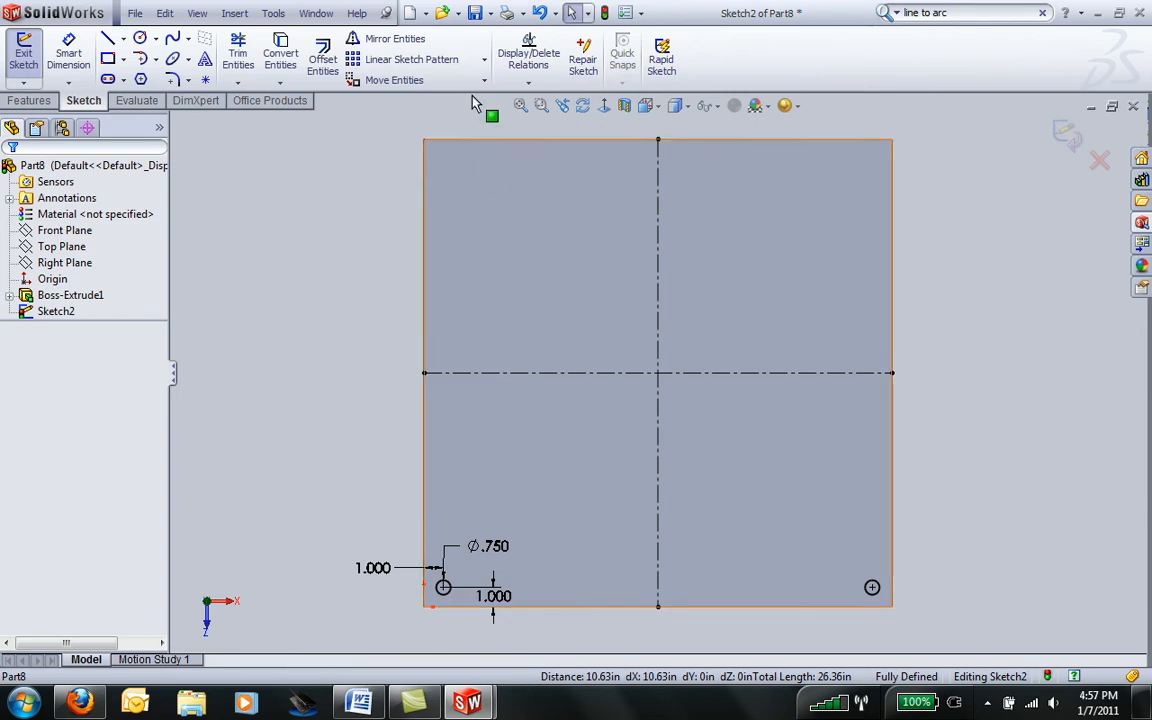
Mirror both bottom holes across the horizontal centerline, giving four corner holes
click(396, 38)
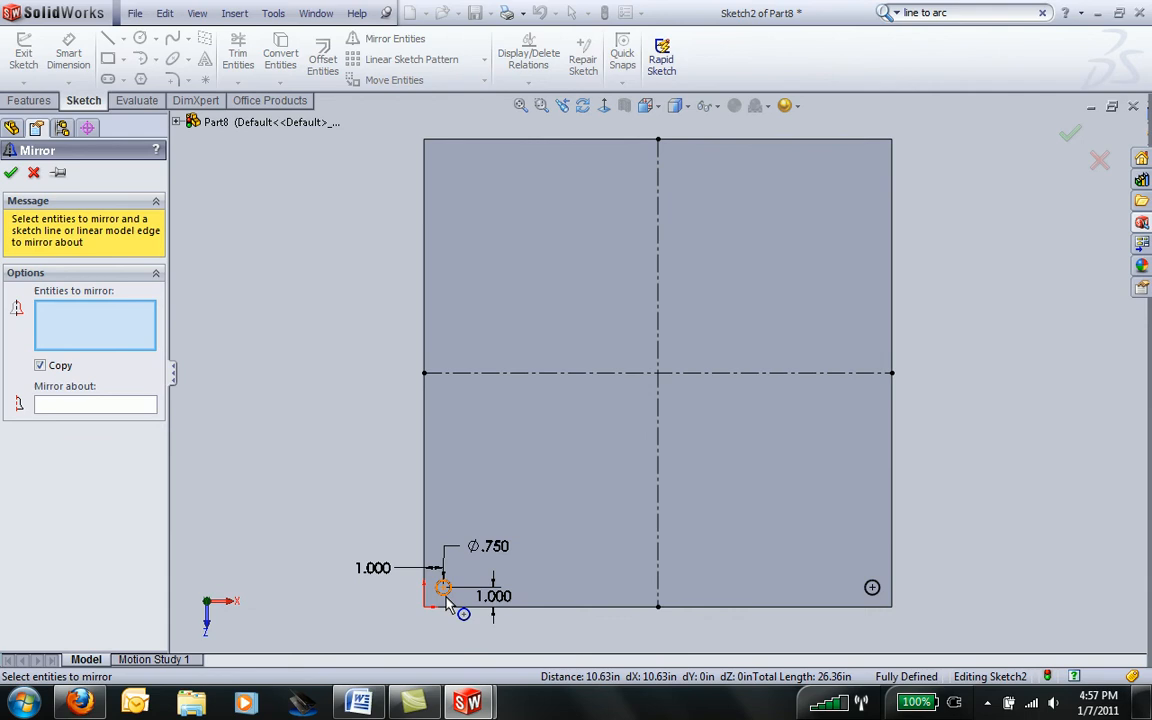
click(444, 588)
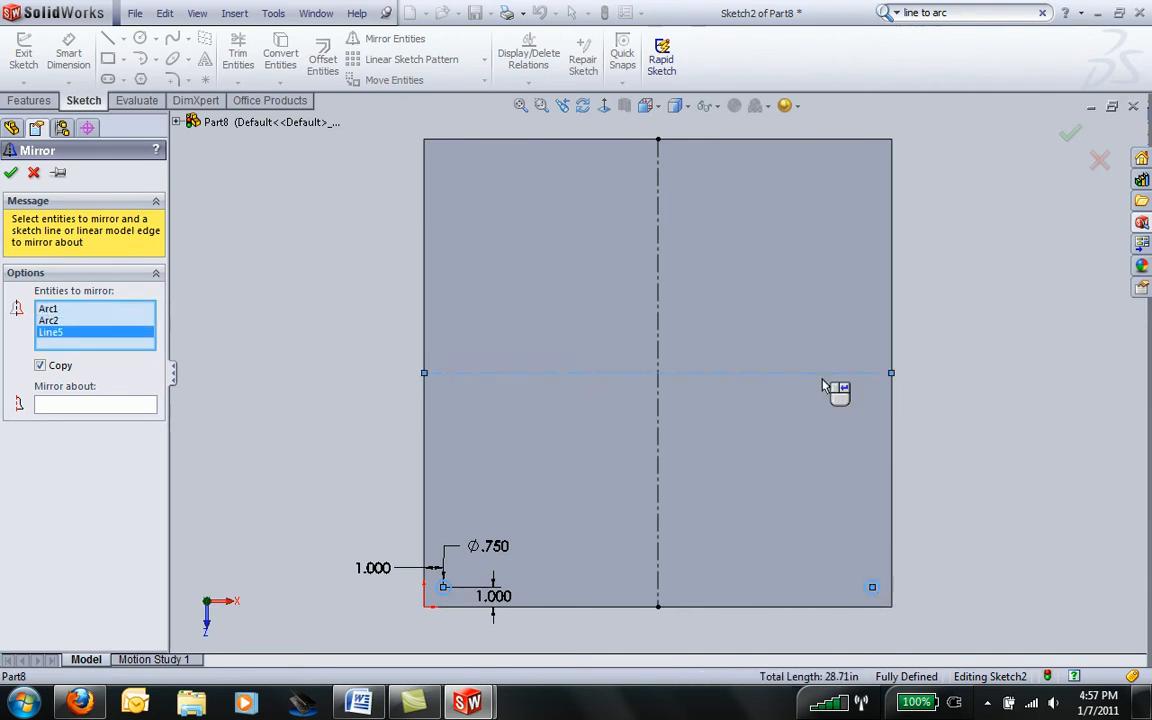
mouse_move(370, 436)
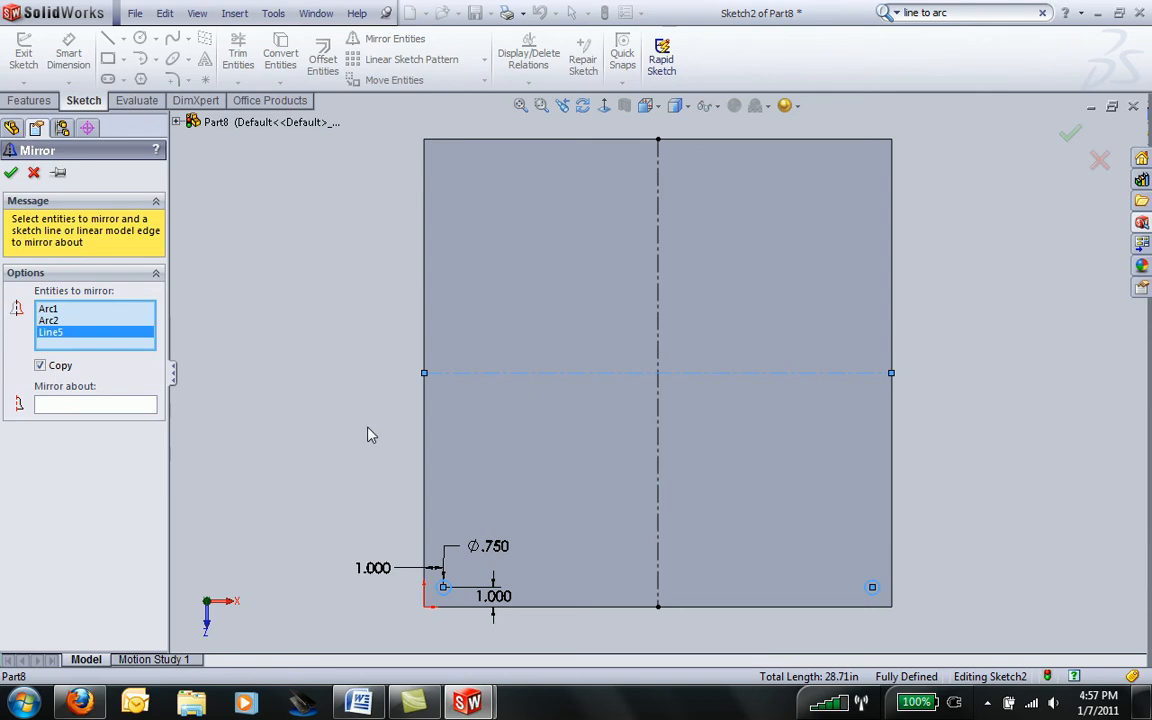
click(50, 332)
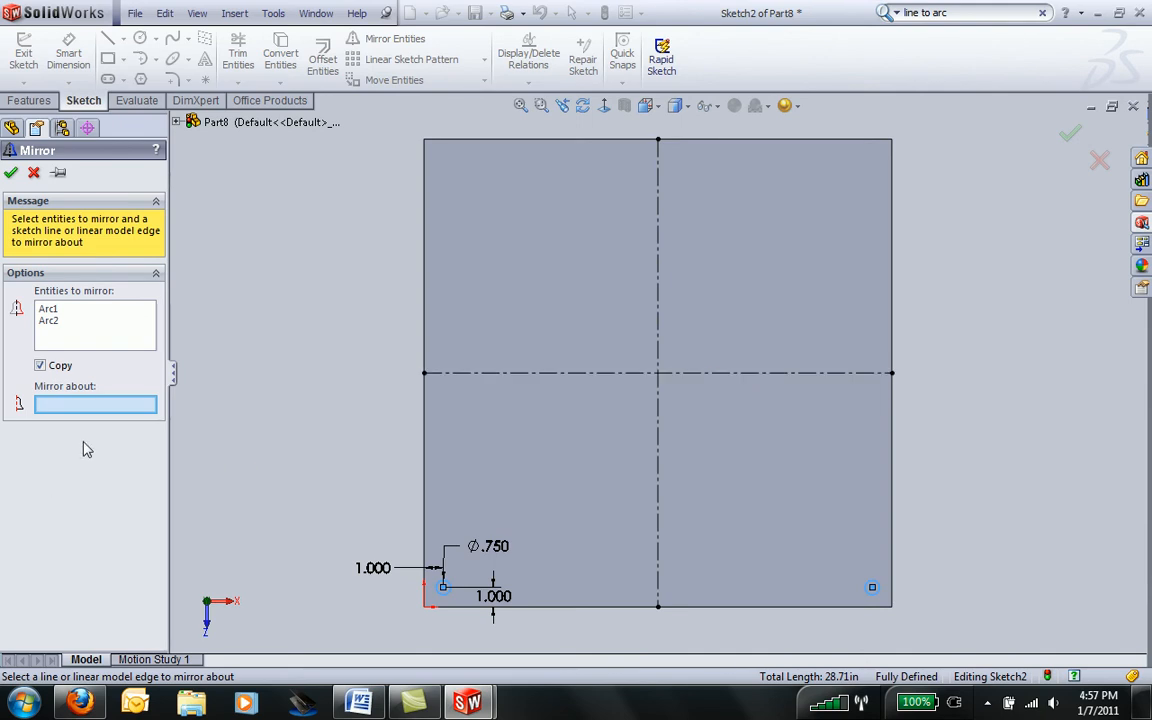
mouse_move(64, 412)
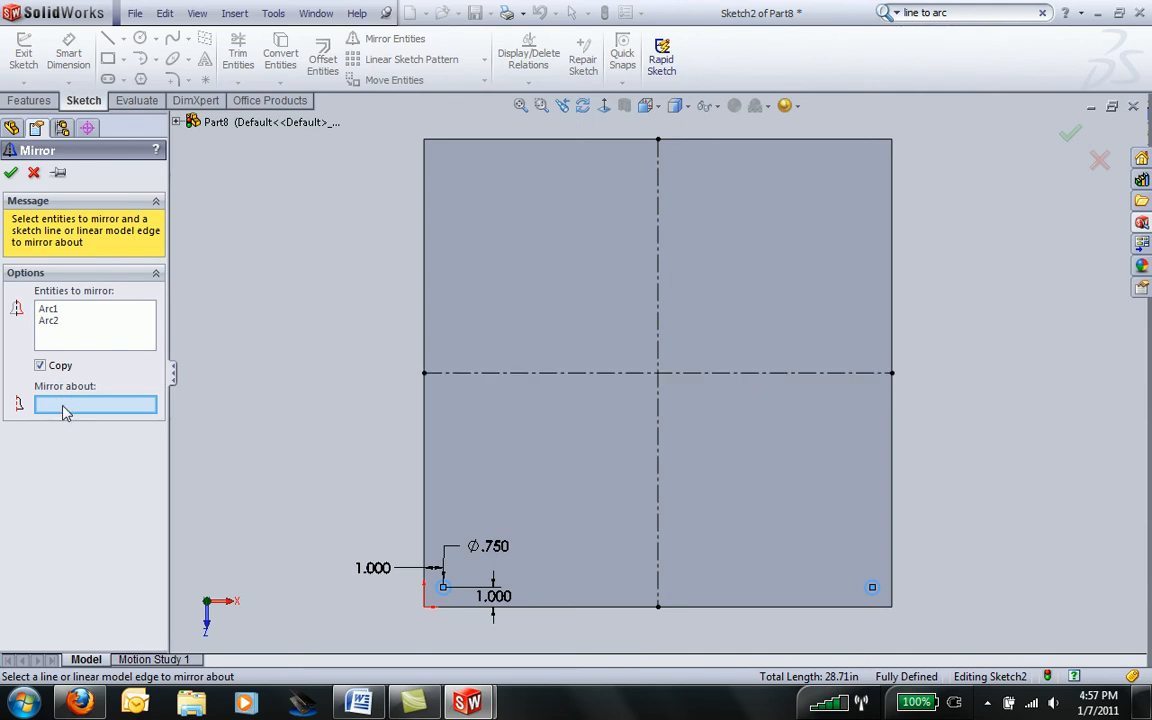
mouse_move(480, 324)
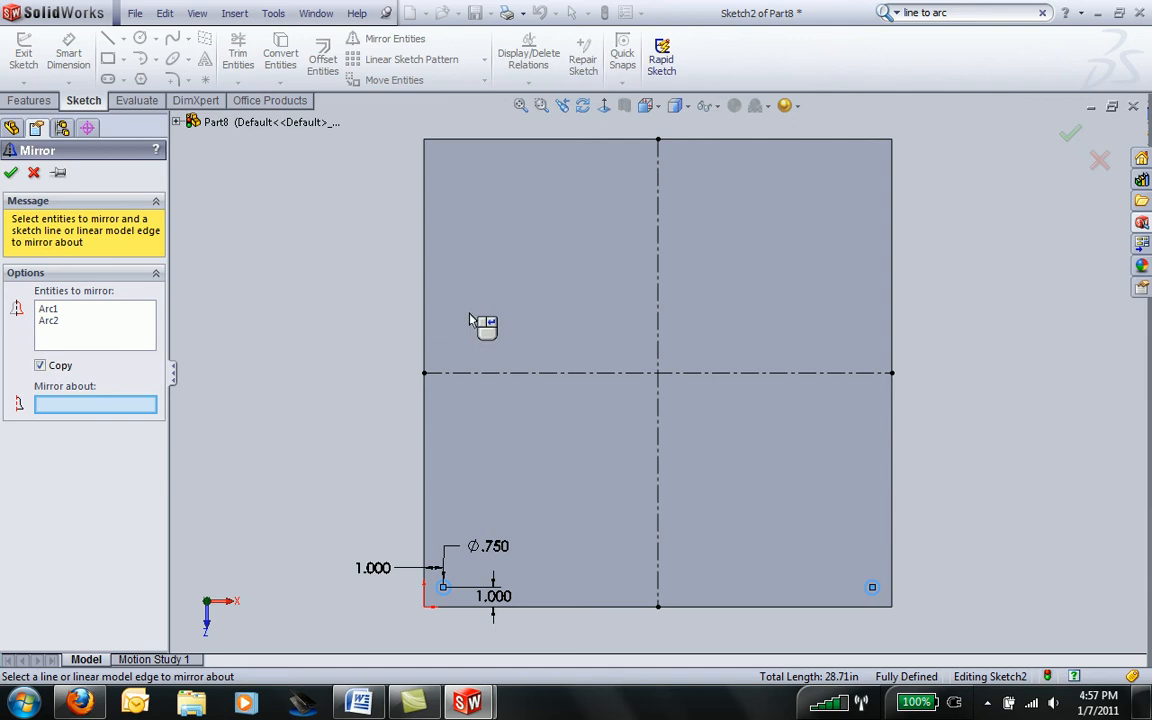
click(656, 374)
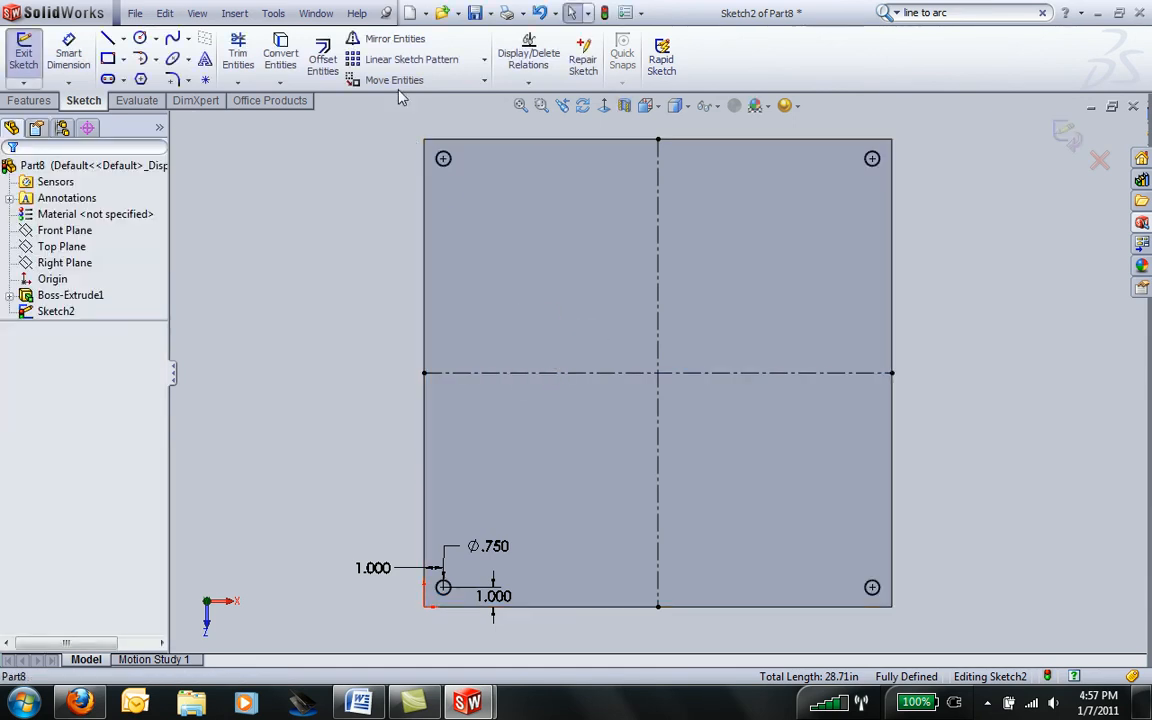
mouse_move(394, 38)
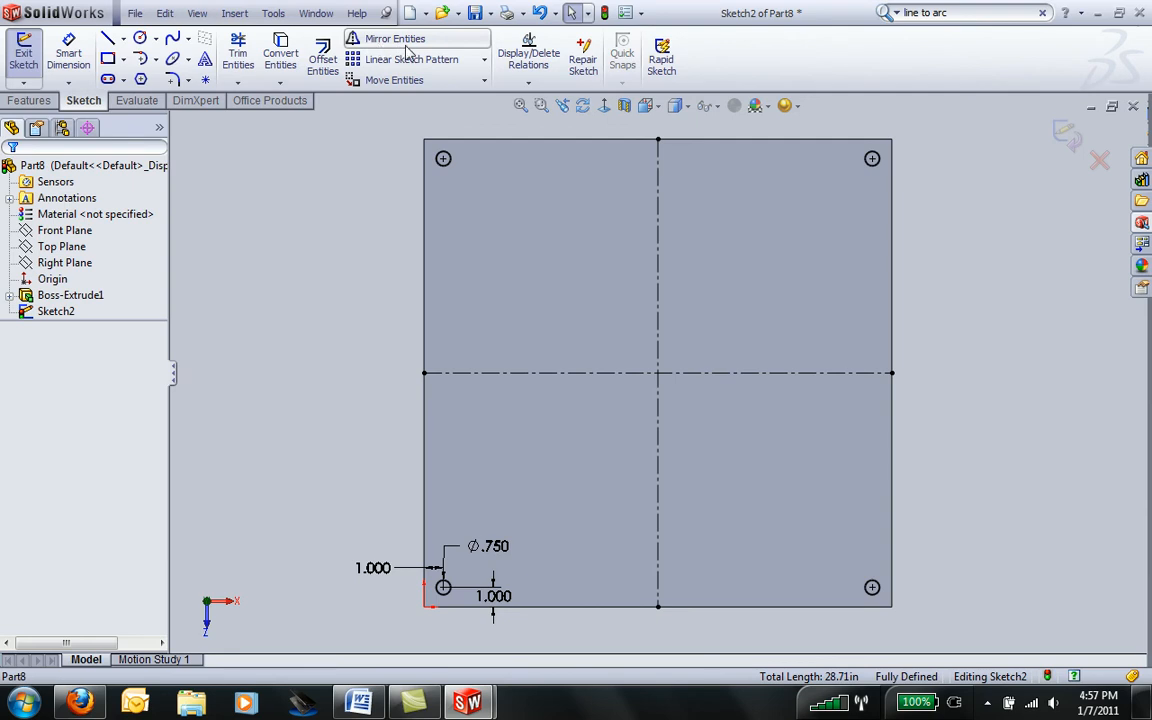
Exit the sketch, cancel the boss, and Extruded Cut the four holes Through All
click(396, 38)
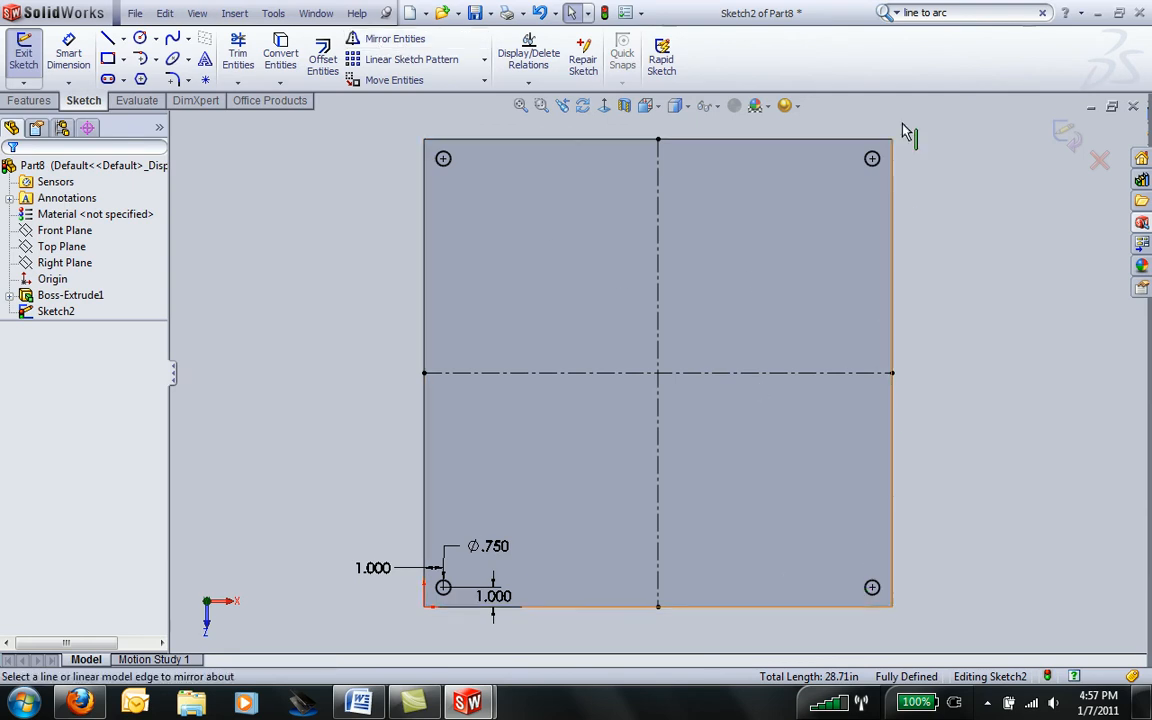
mouse_move(476, 210)
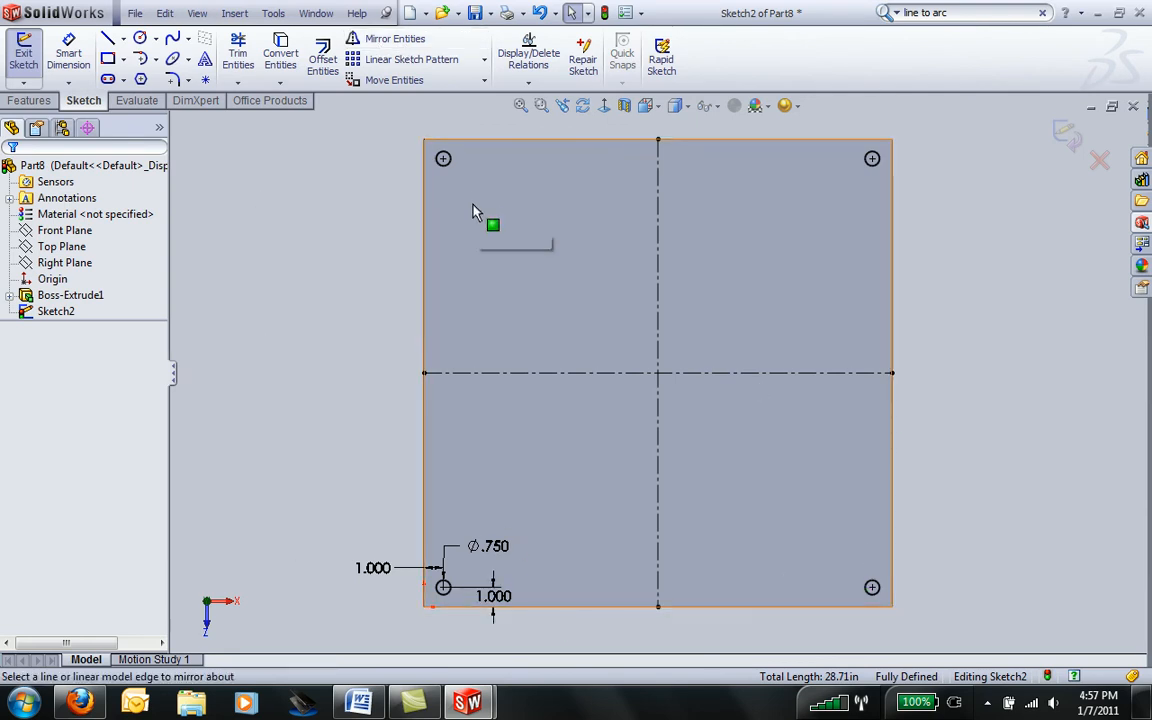
mouse_move(348, 270)
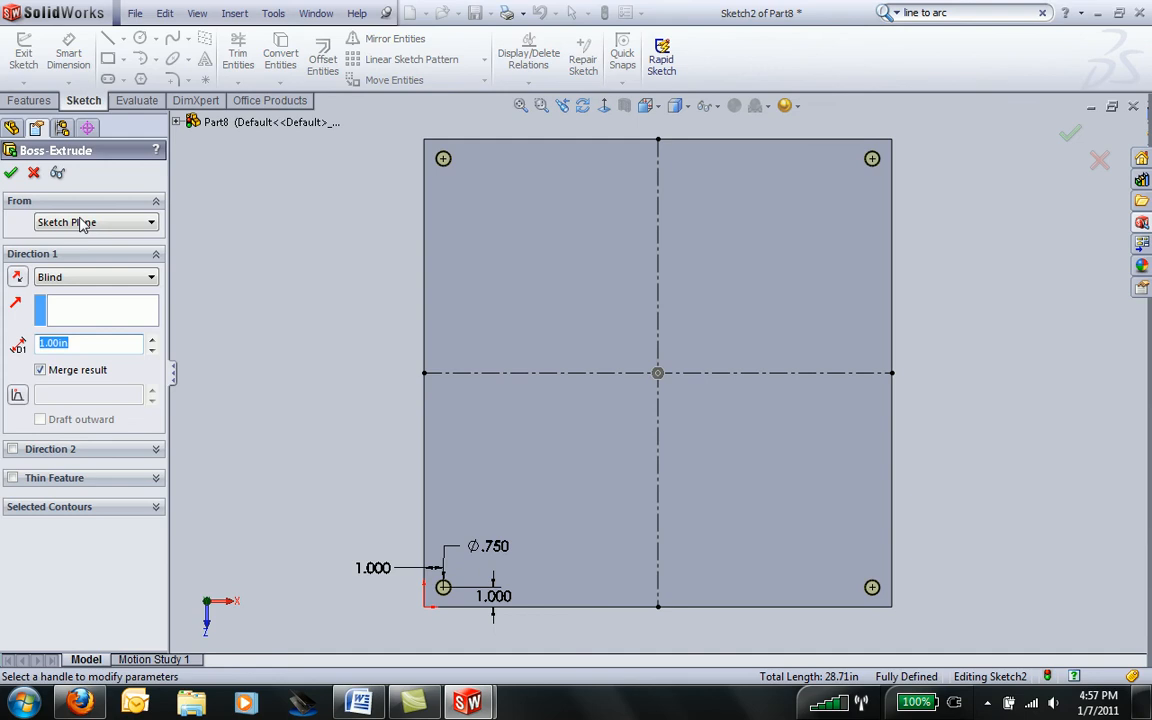
click(12, 172)
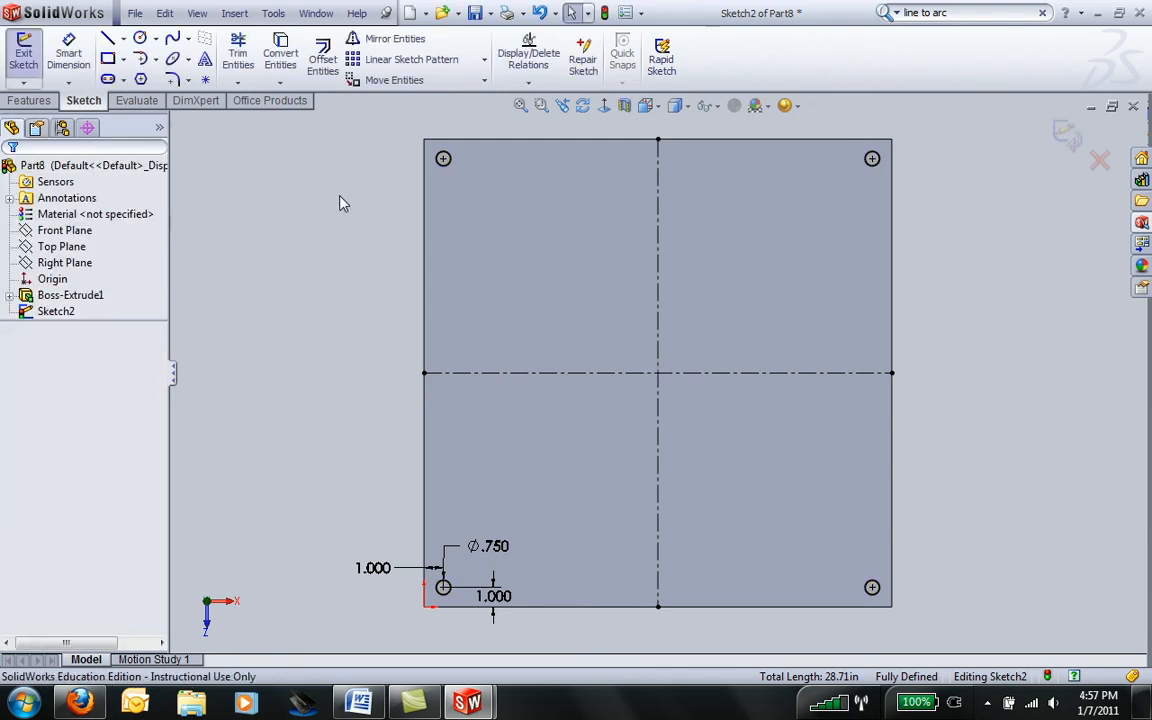
mouse_move(348, 282)
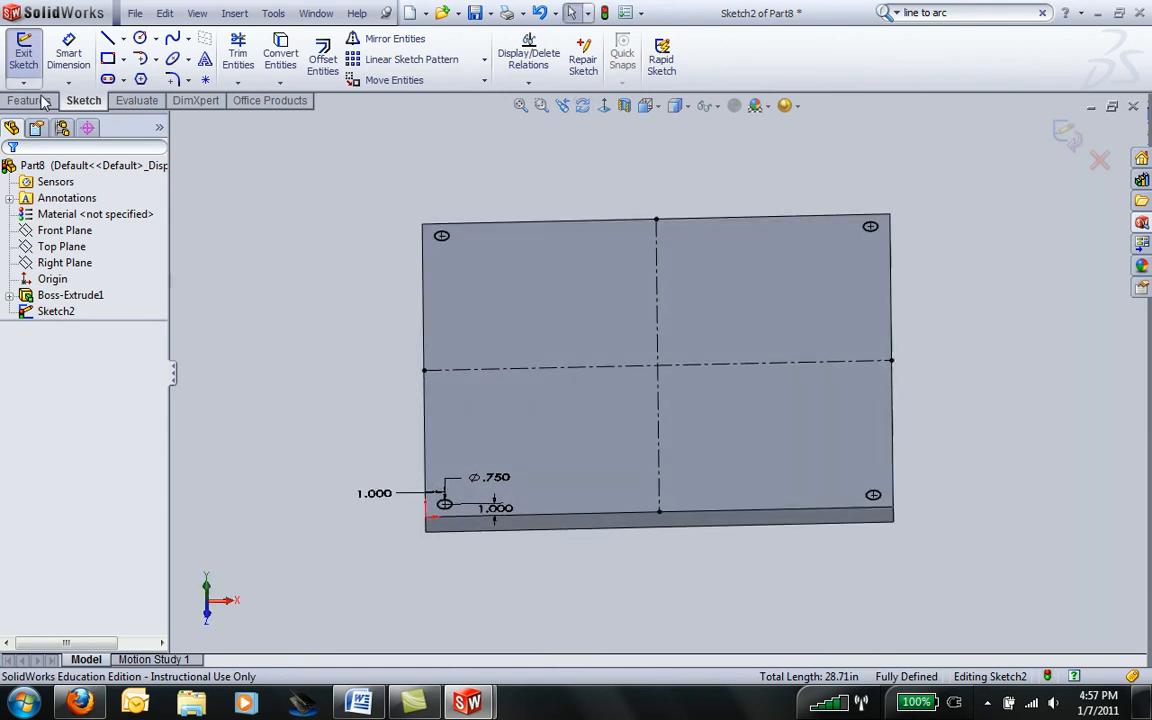
click(28, 100)
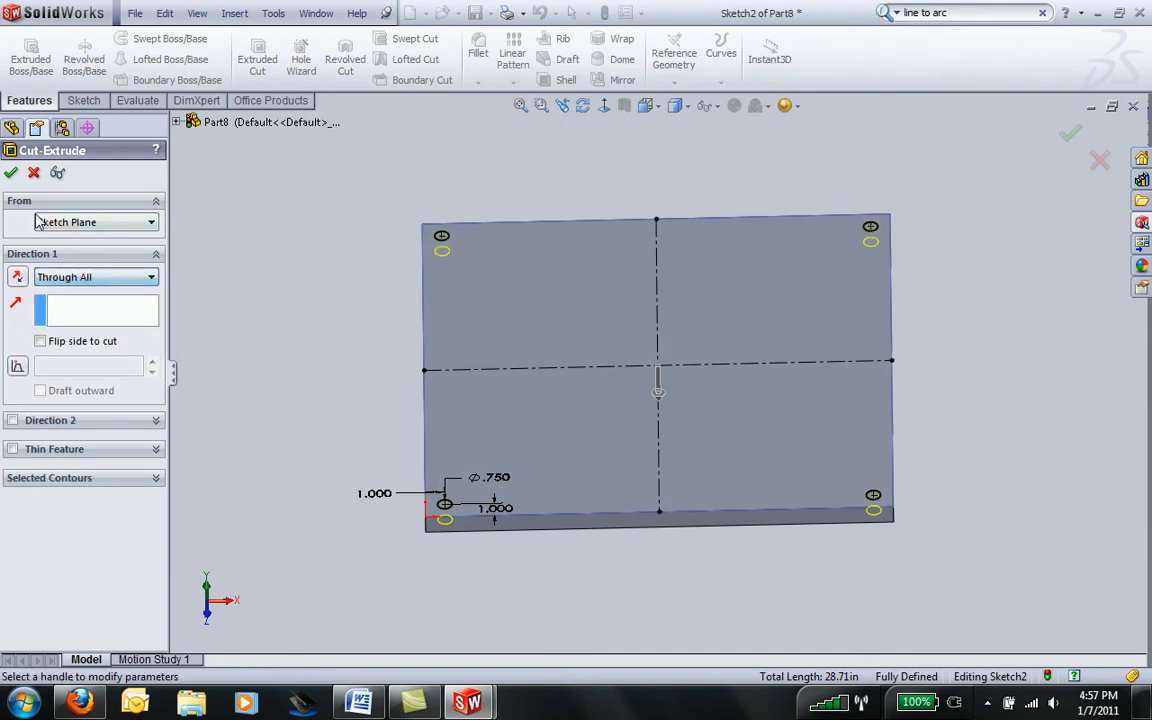
click(12, 172)
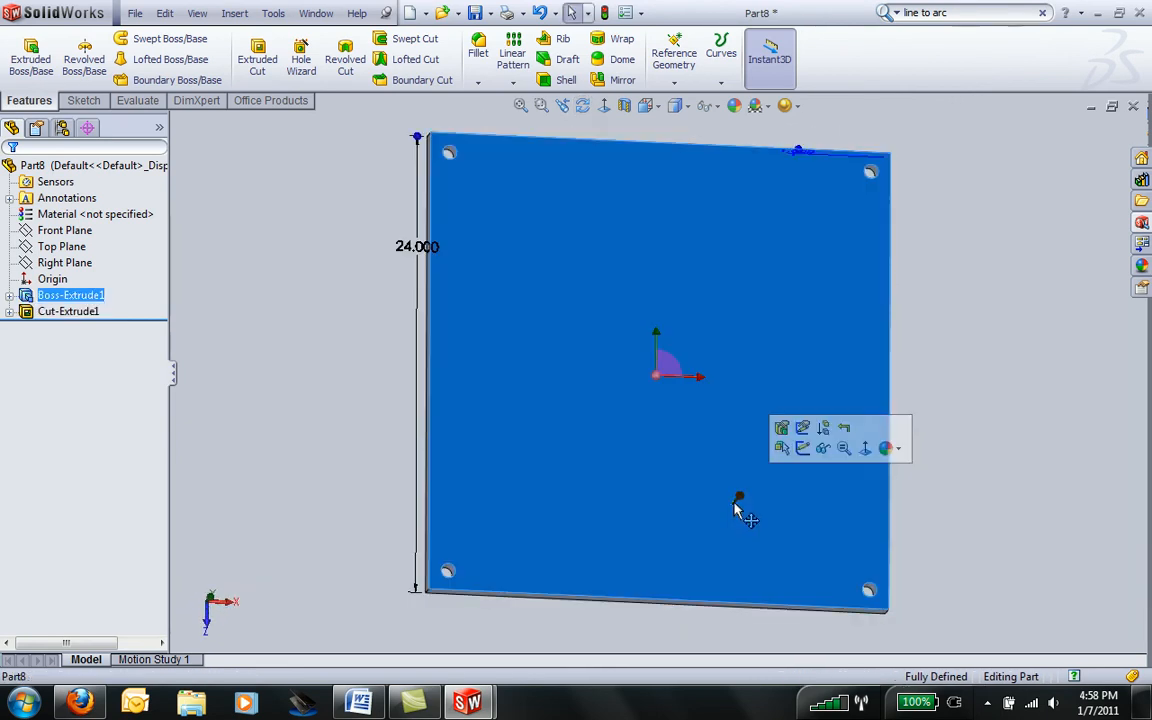
mouse_move(684, 424)
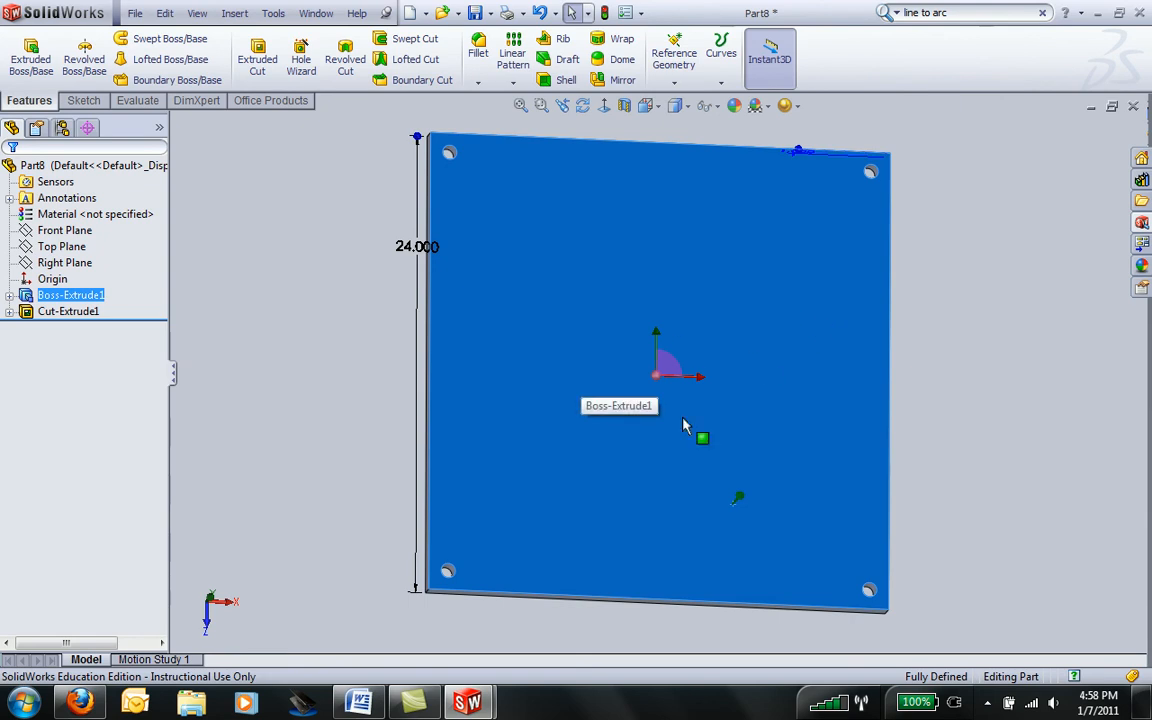
mouse_move(590, 430)
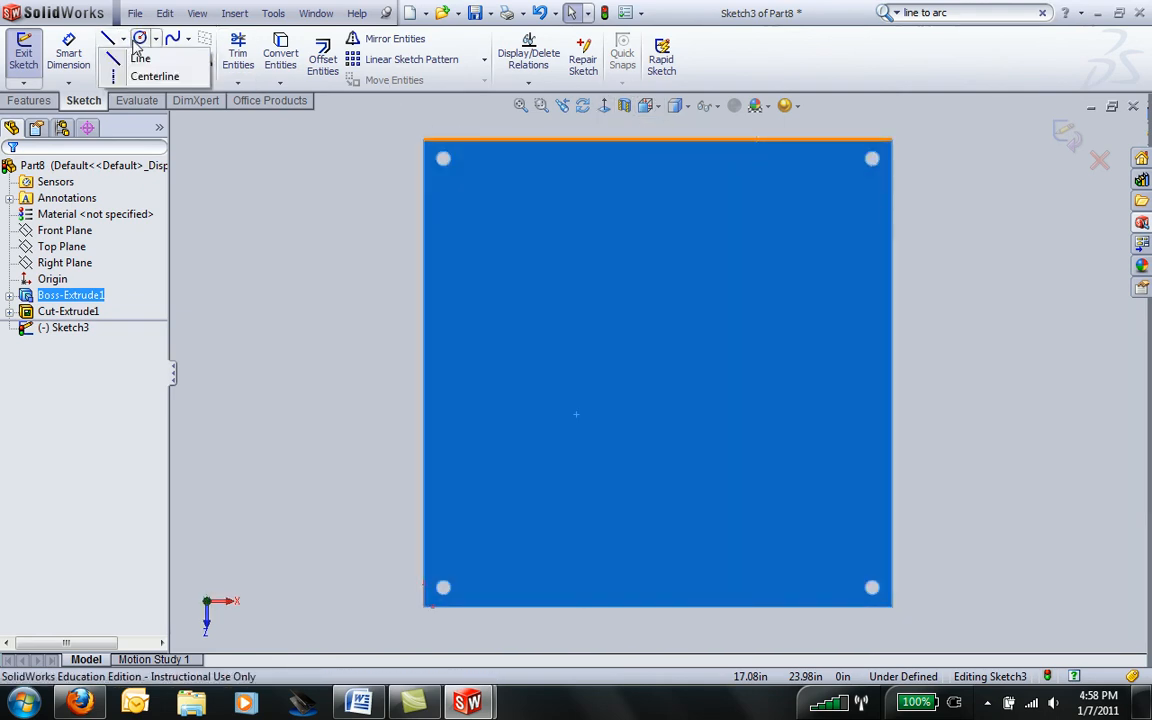
Sketch a circle on the plate face and dimension its diameter to 2.000 in
click(140, 38)
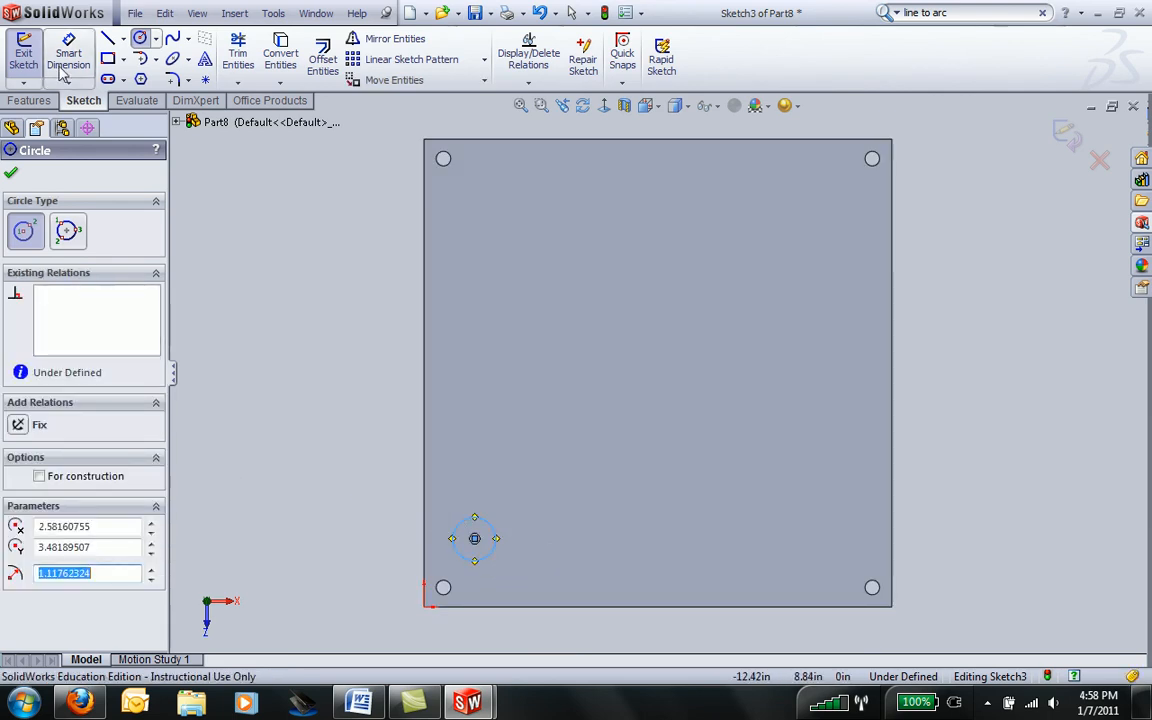
click(12, 172)
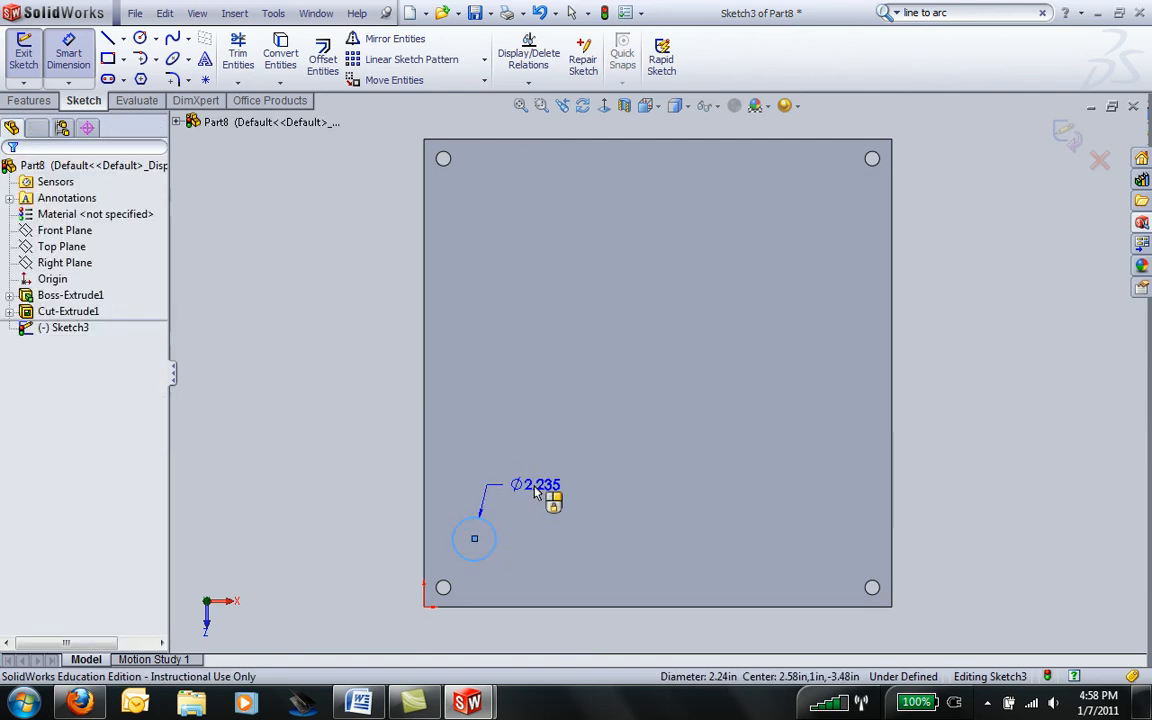
click(536, 486)
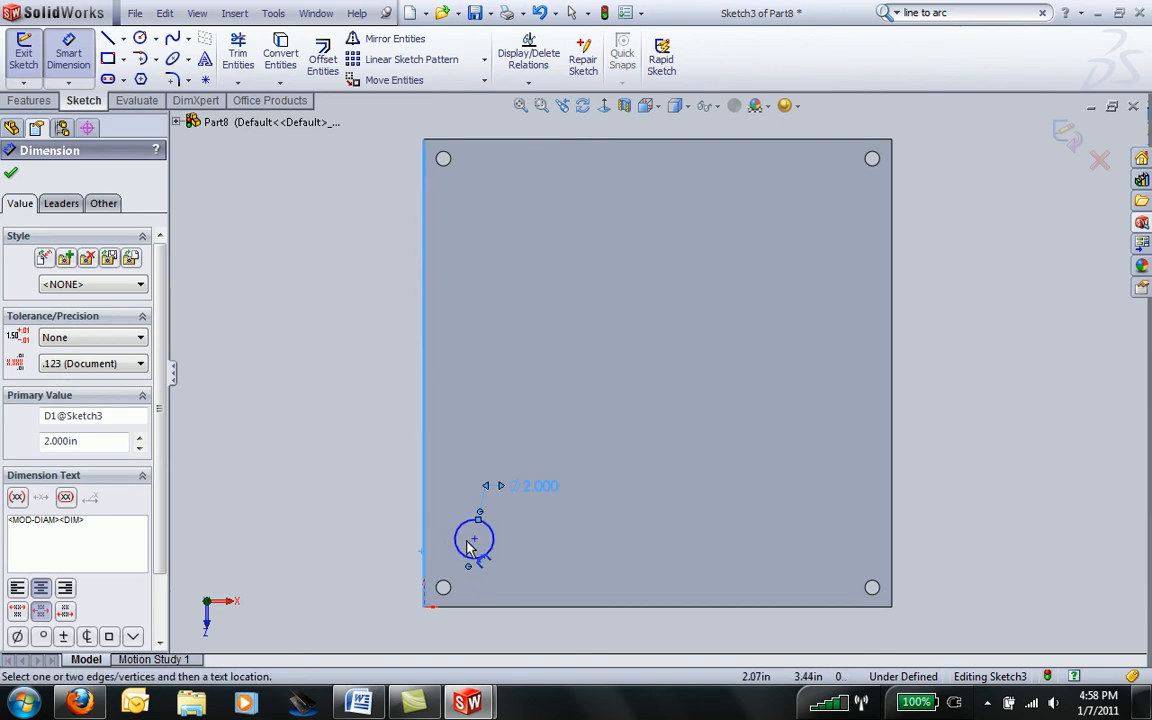
Locate the circle centre 2.5 in from the left and bottom edges, fully defining the sketch
click(474, 538)
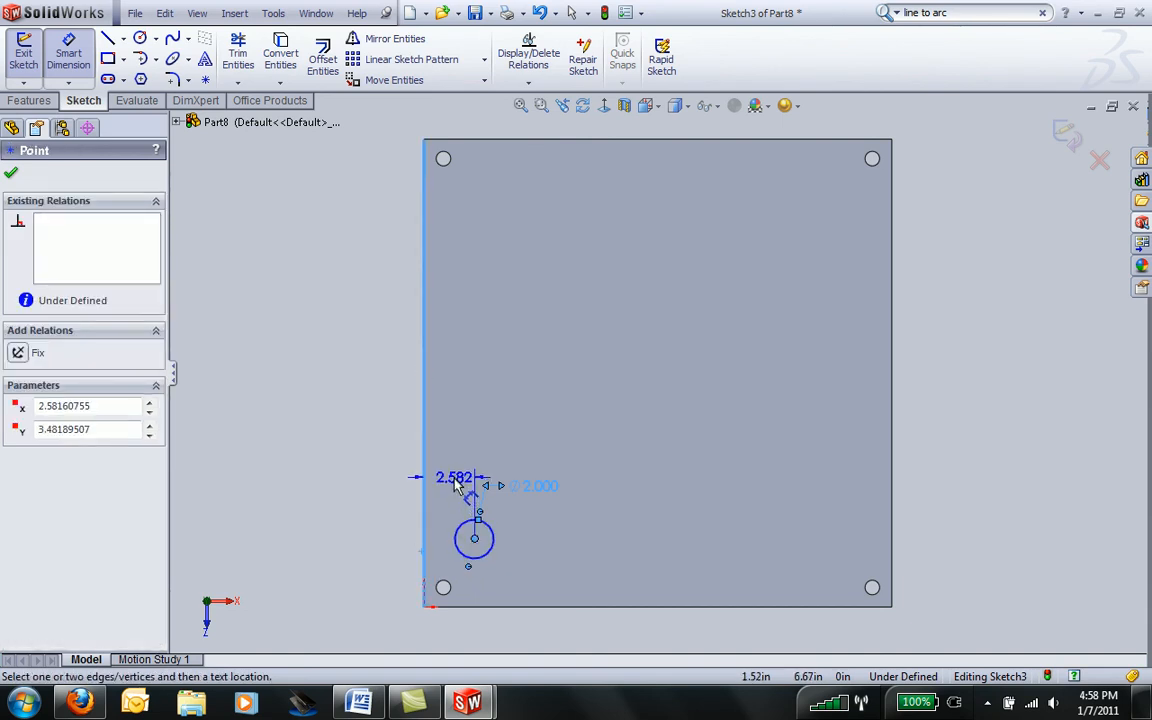
click(454, 476)
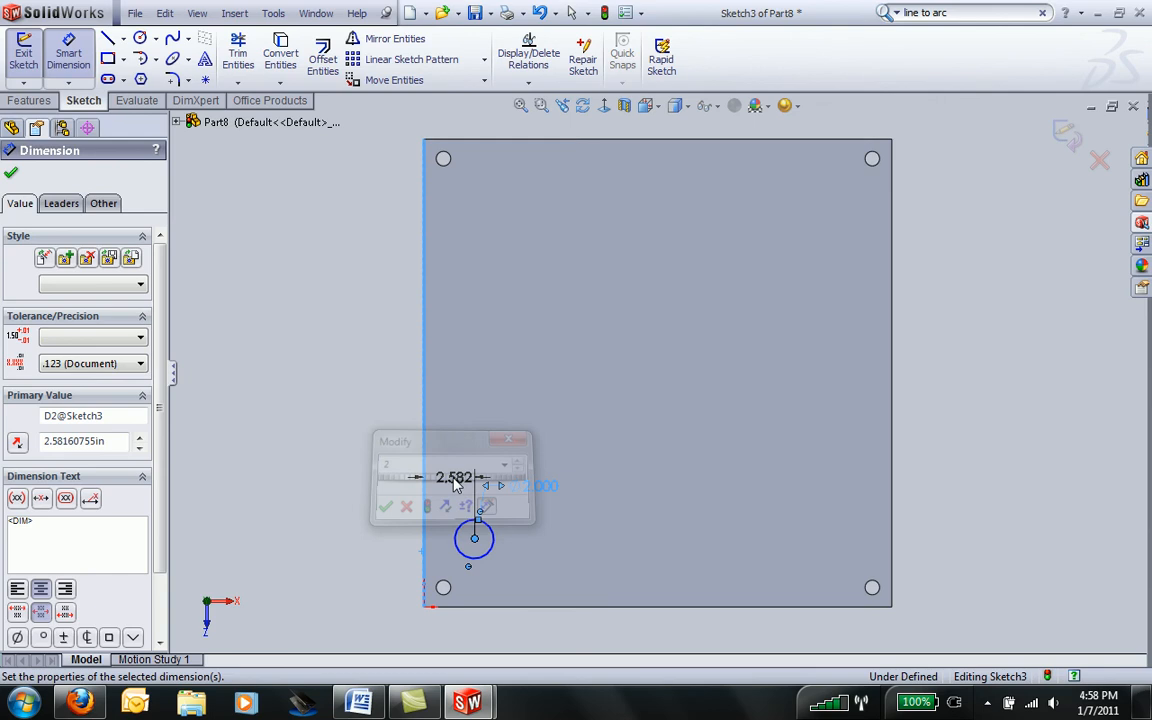
click(386, 506)
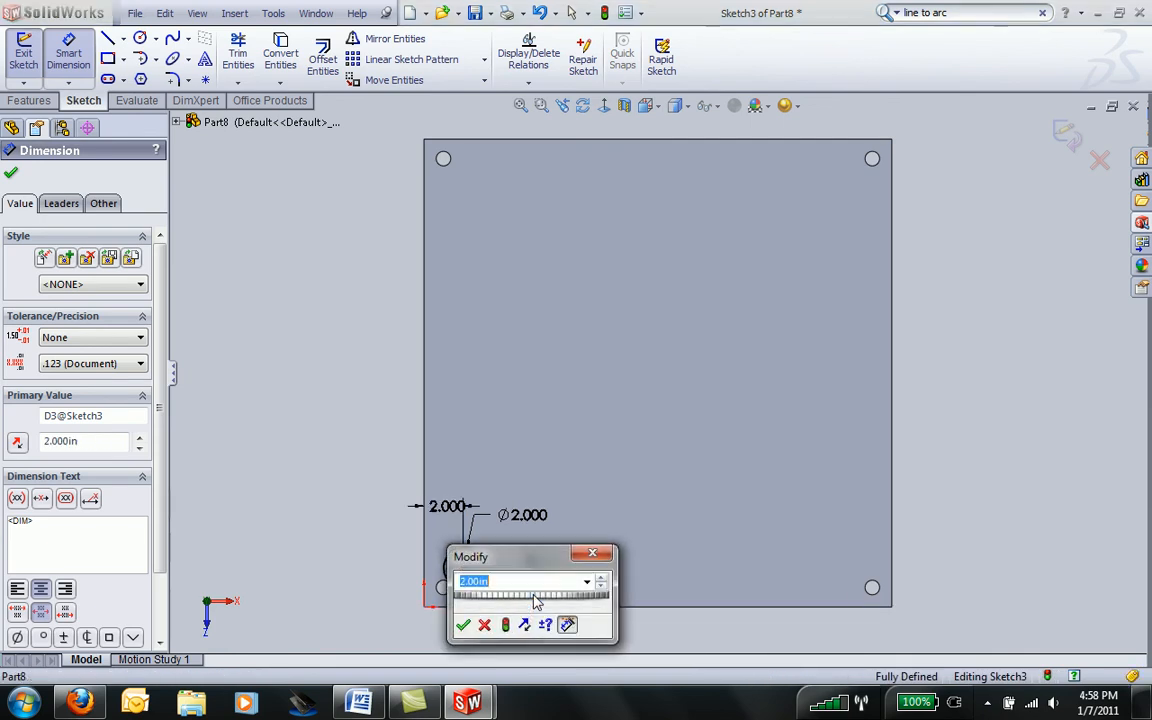
text(2.5)
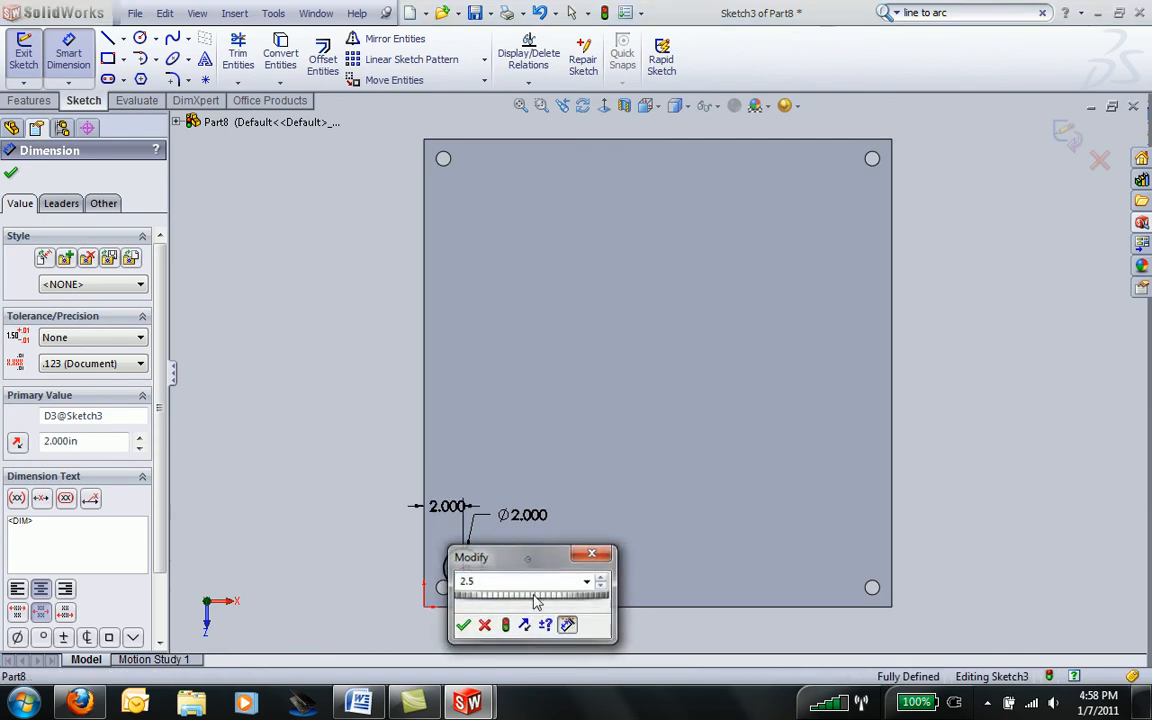
click(464, 624)
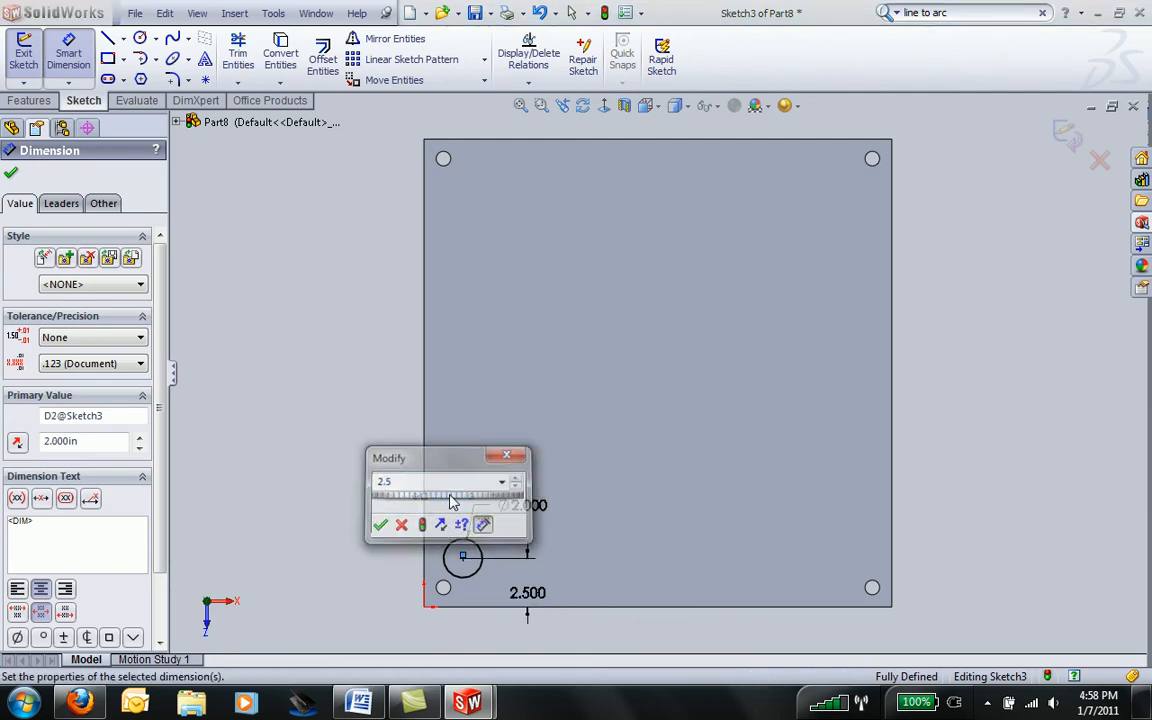
click(380, 524)
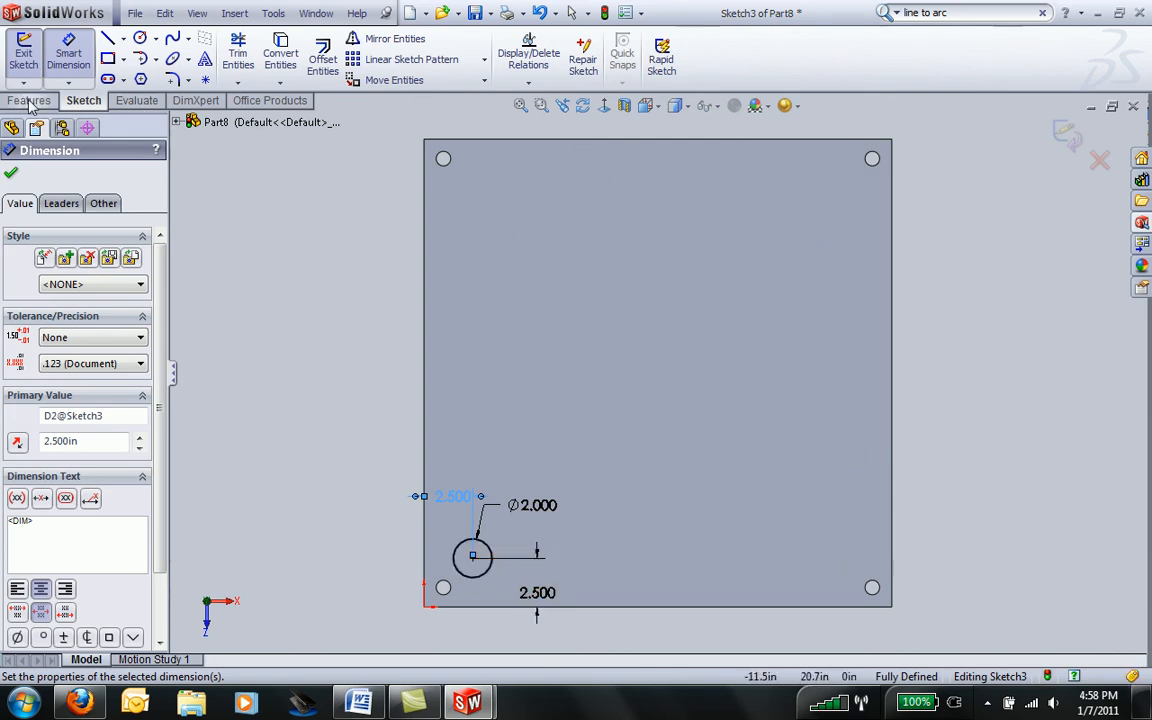
click(28, 100)
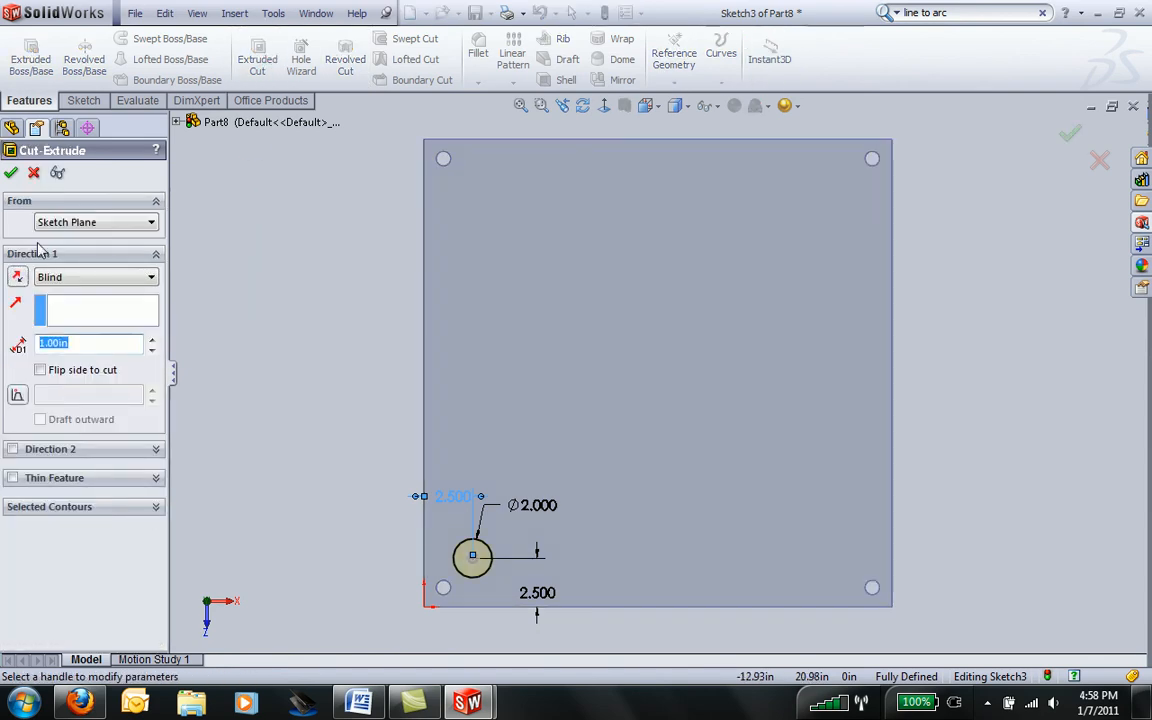
Cut the 2-inch hole through the plate as Cut-Extrude2 and begin its linear pattern
click(12, 172)
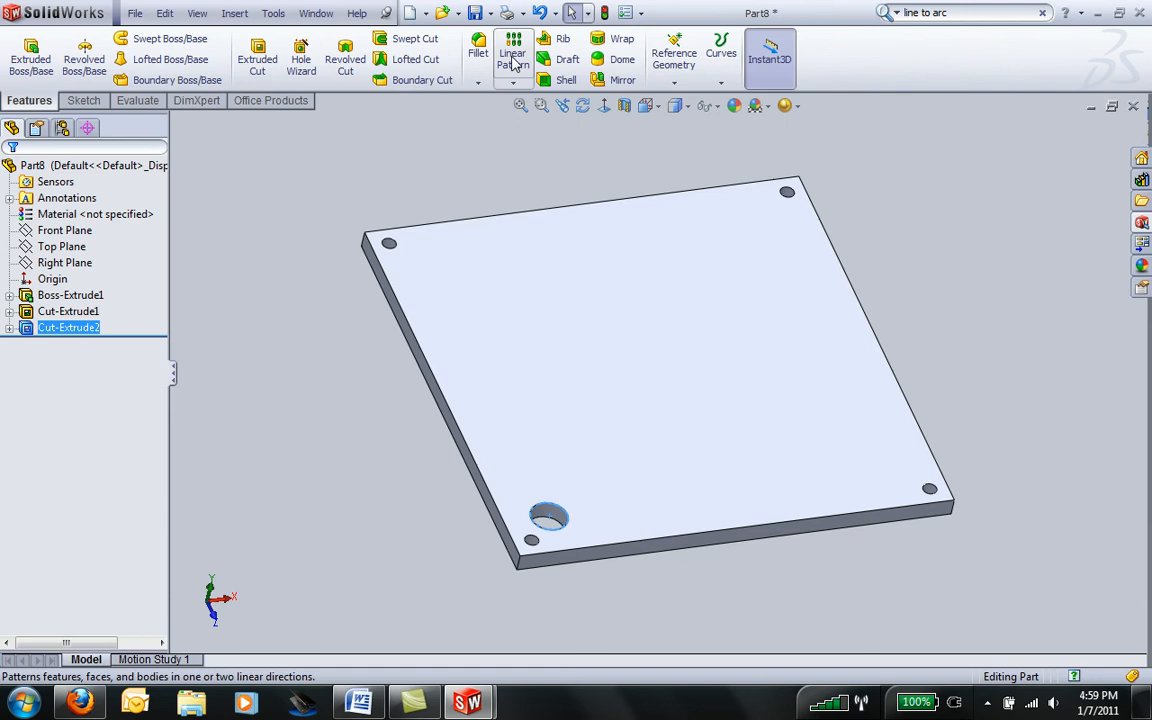
click(512, 52)
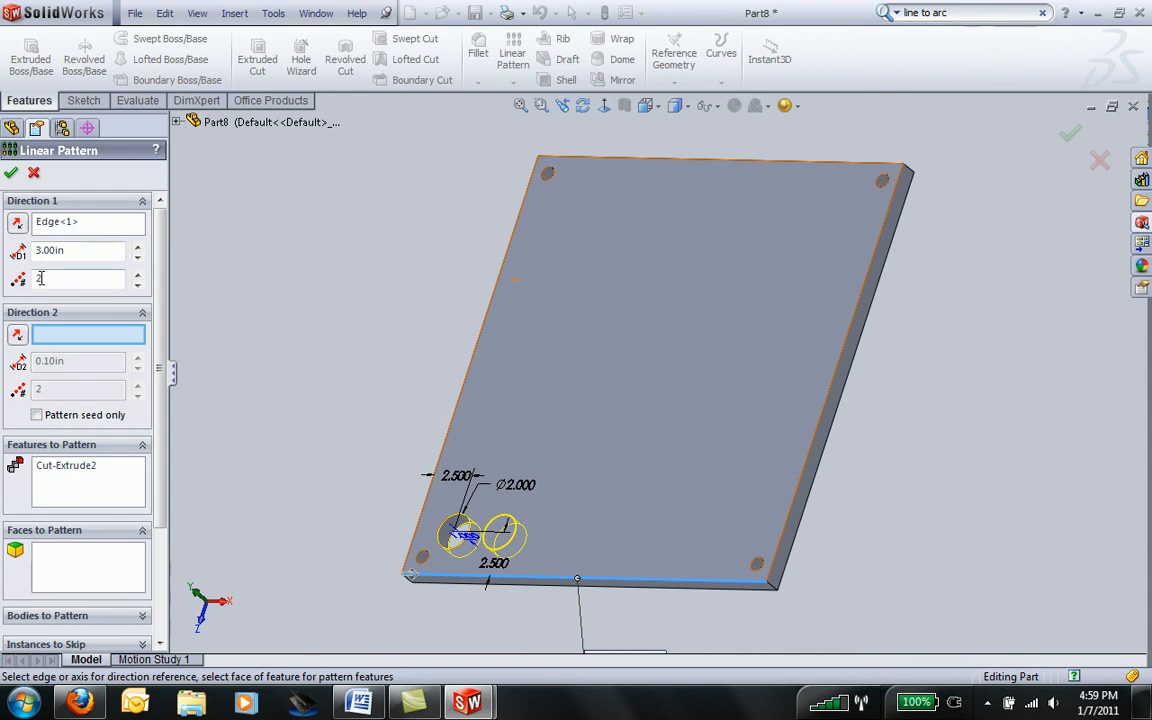
Use the plate's left edge as Direction 2 for the hole pattern
click(140, 274)
text(7)
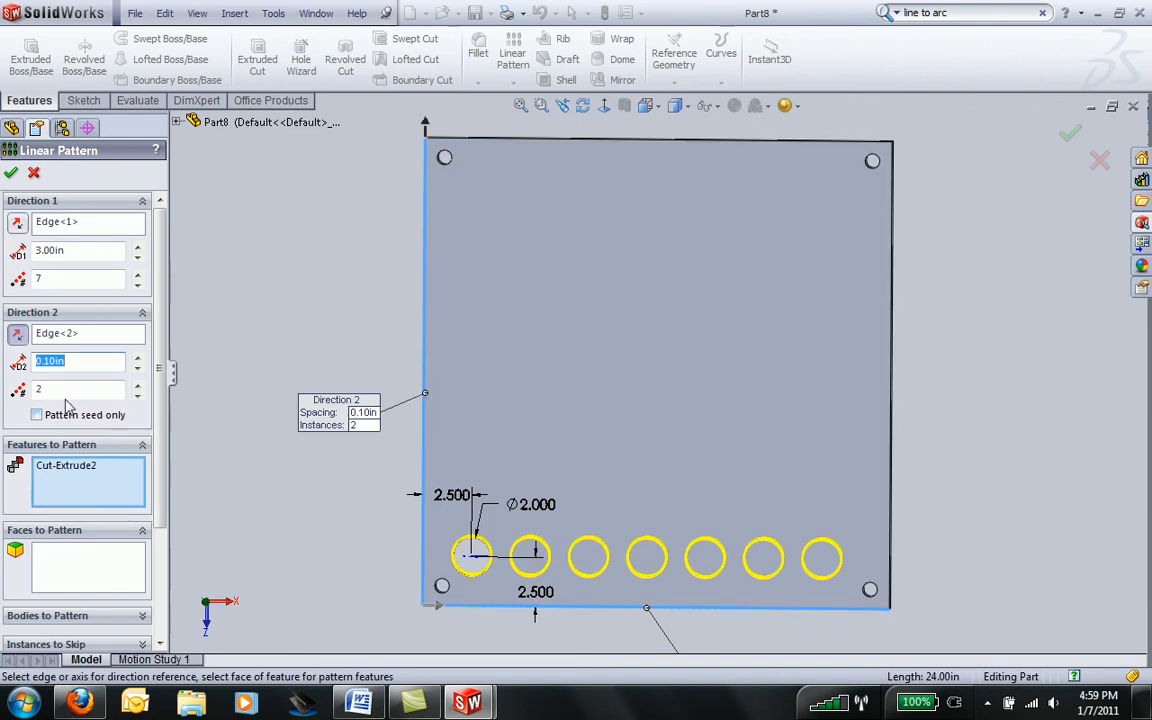
mouse_move(80, 360)
text(3)
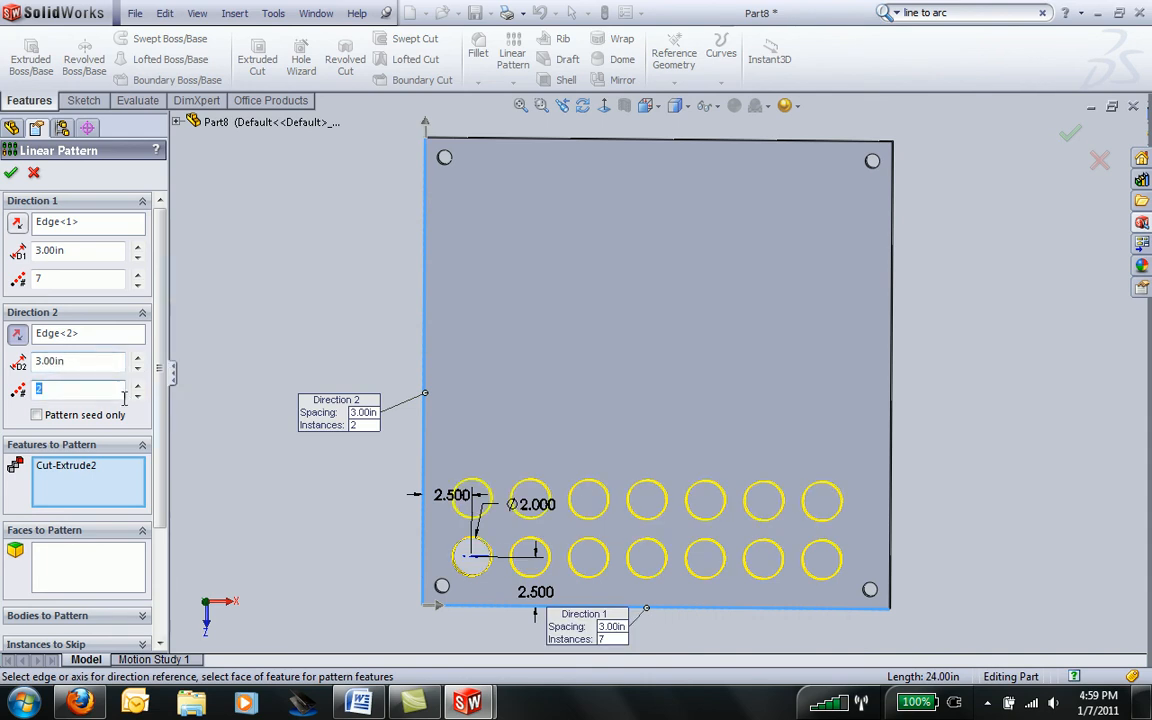
Set both pattern directions to 8 instances at 2.50 in spacing for an 8-by-8 hole grid
click(138, 384)
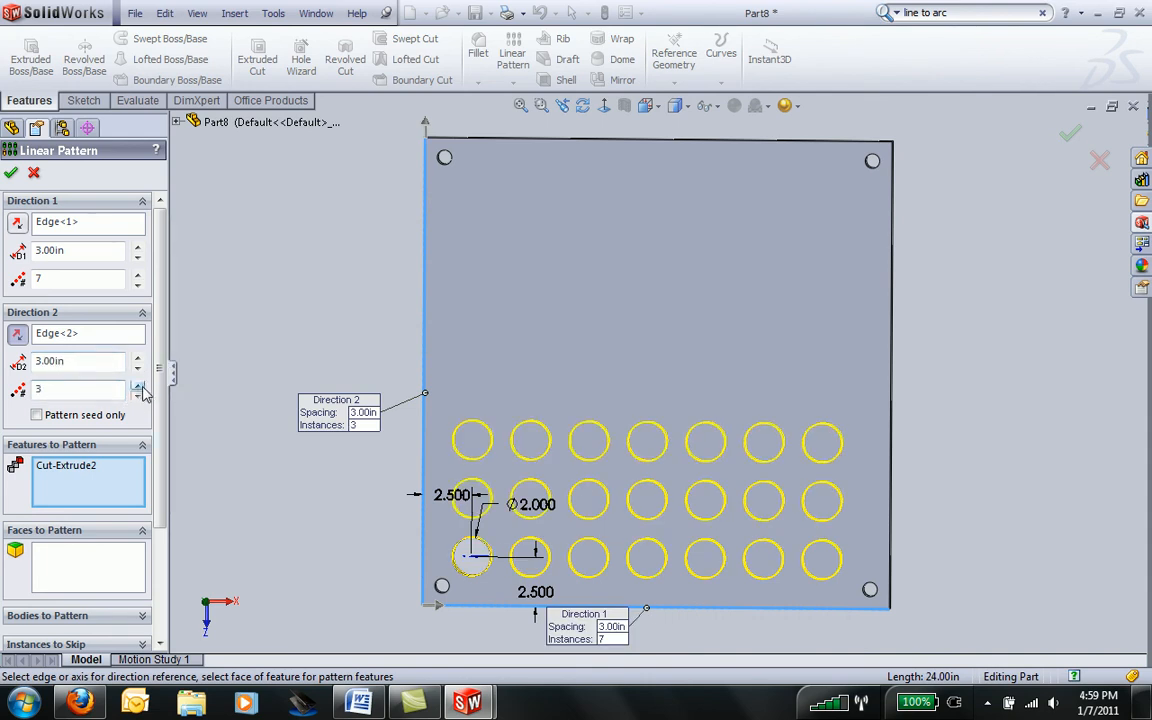
click(138, 384)
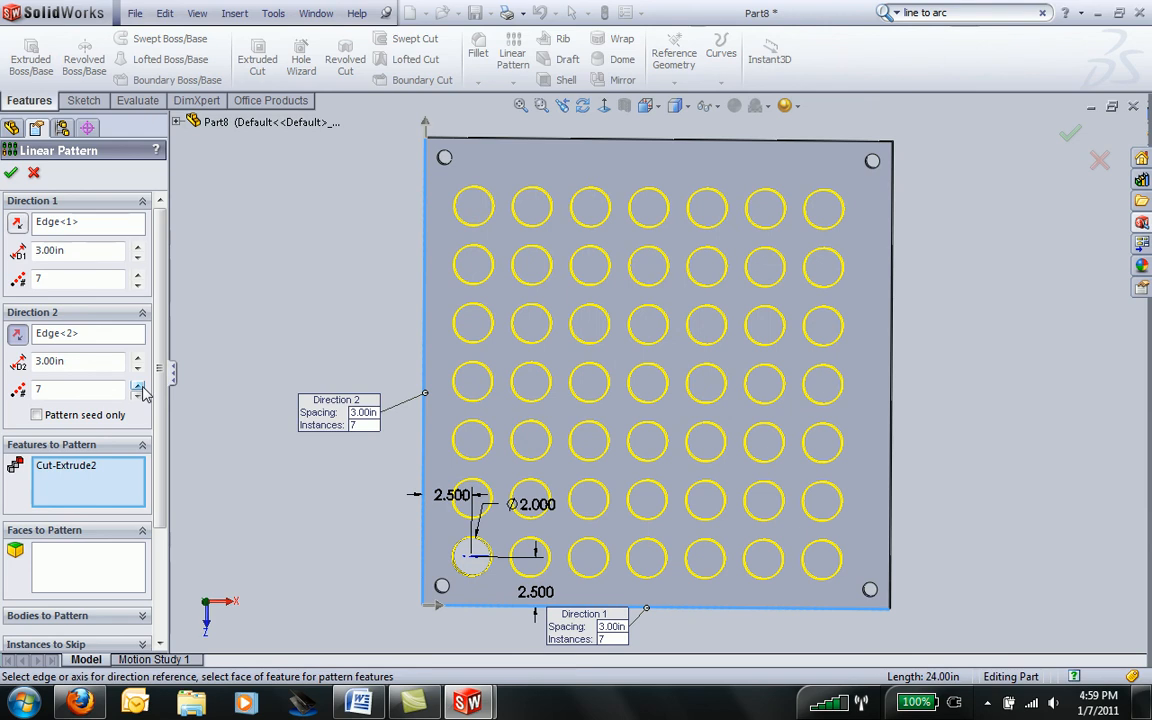
mouse_move(92, 352)
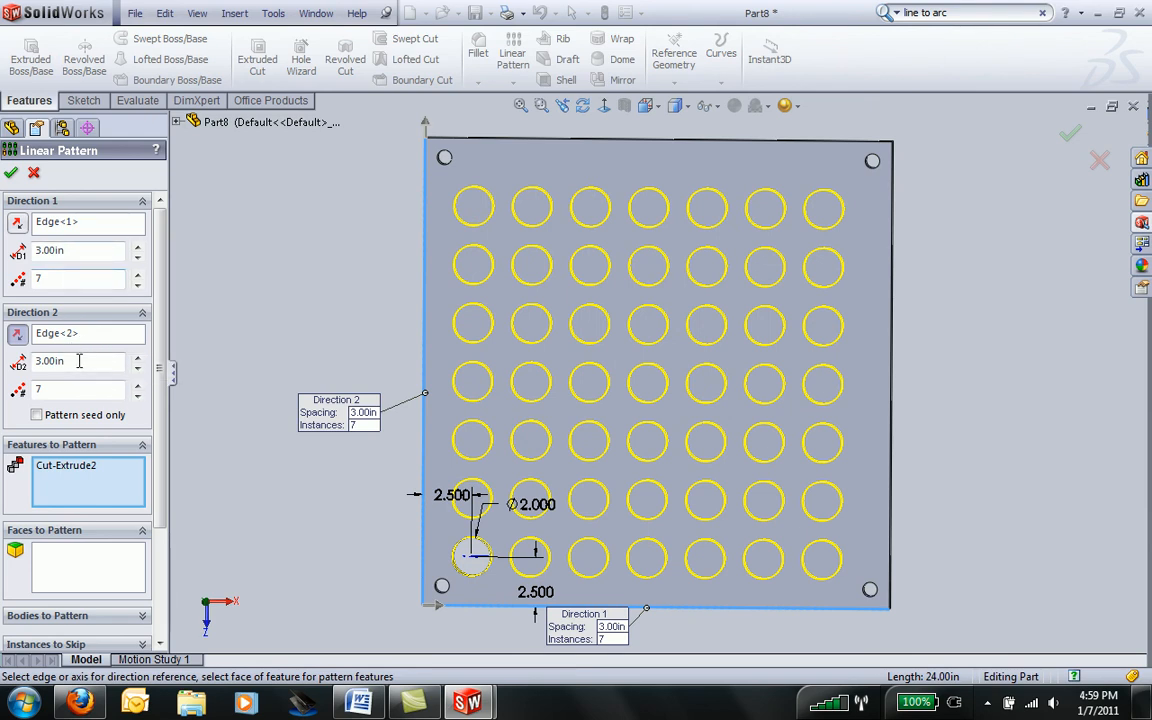
mouse_move(78, 360)
text(2.5)
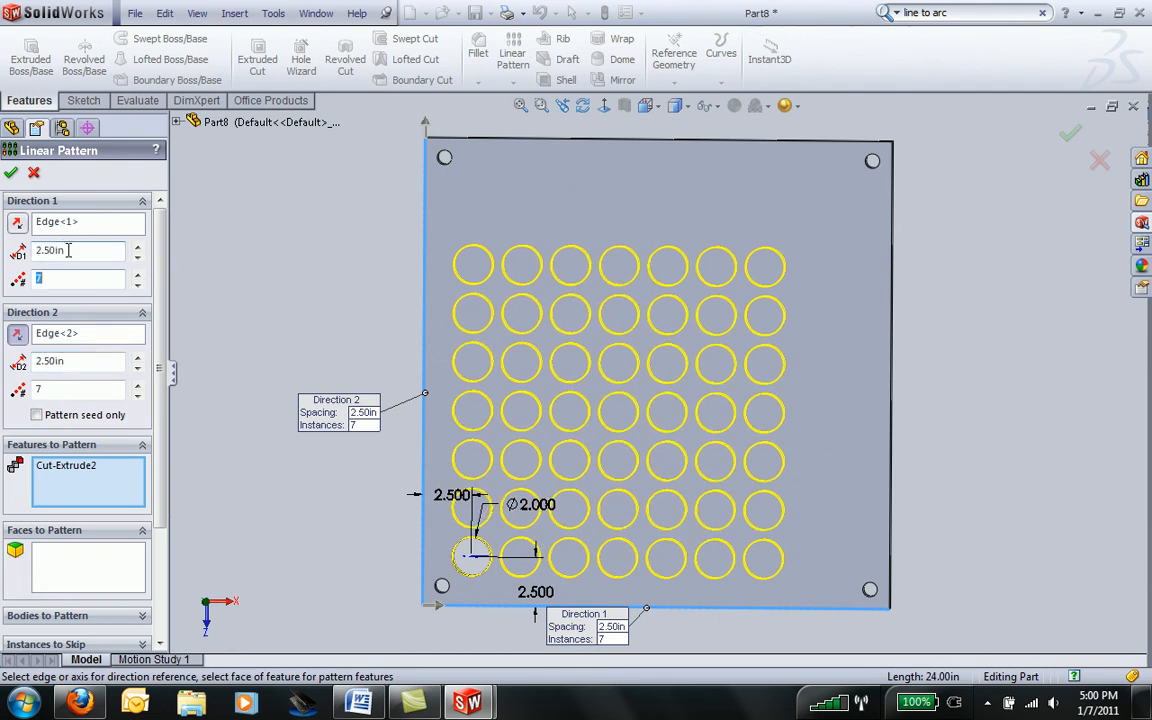
click(140, 274)
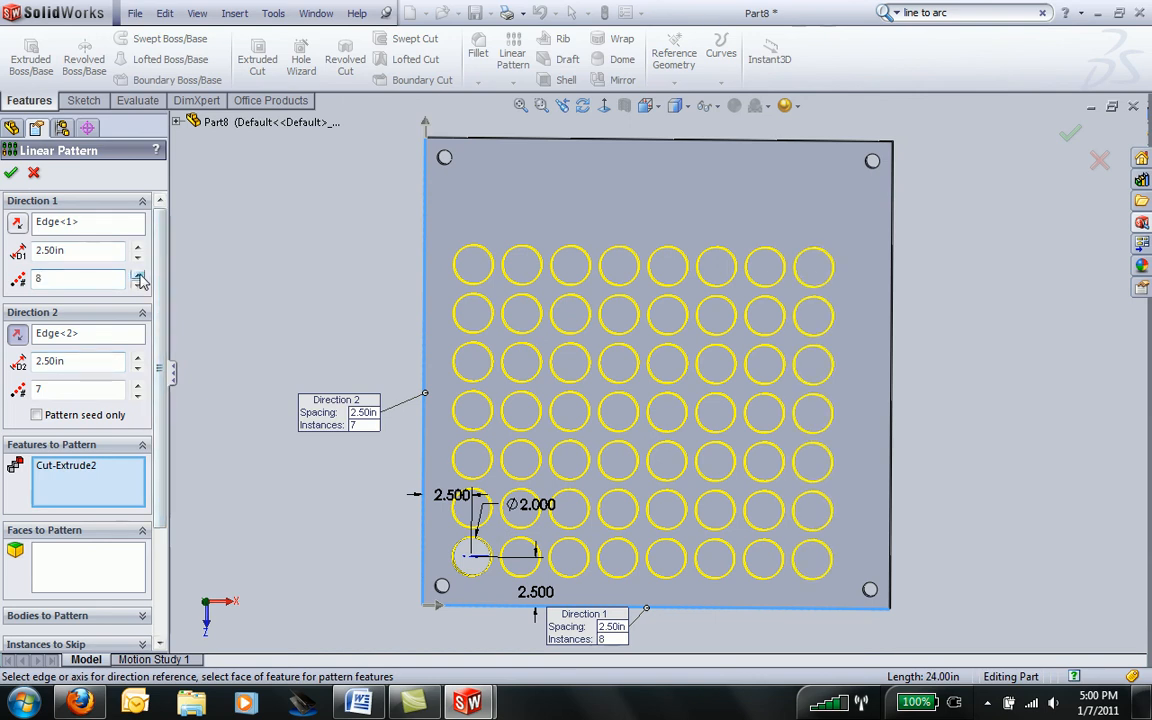
click(140, 272)
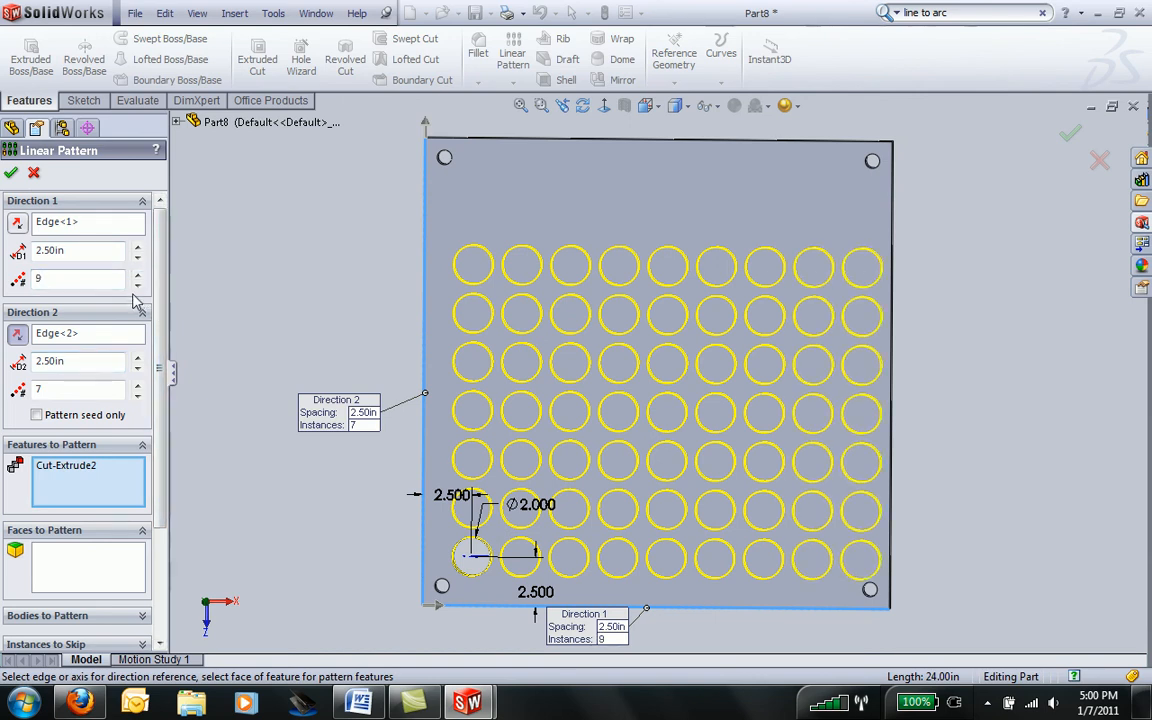
click(136, 284)
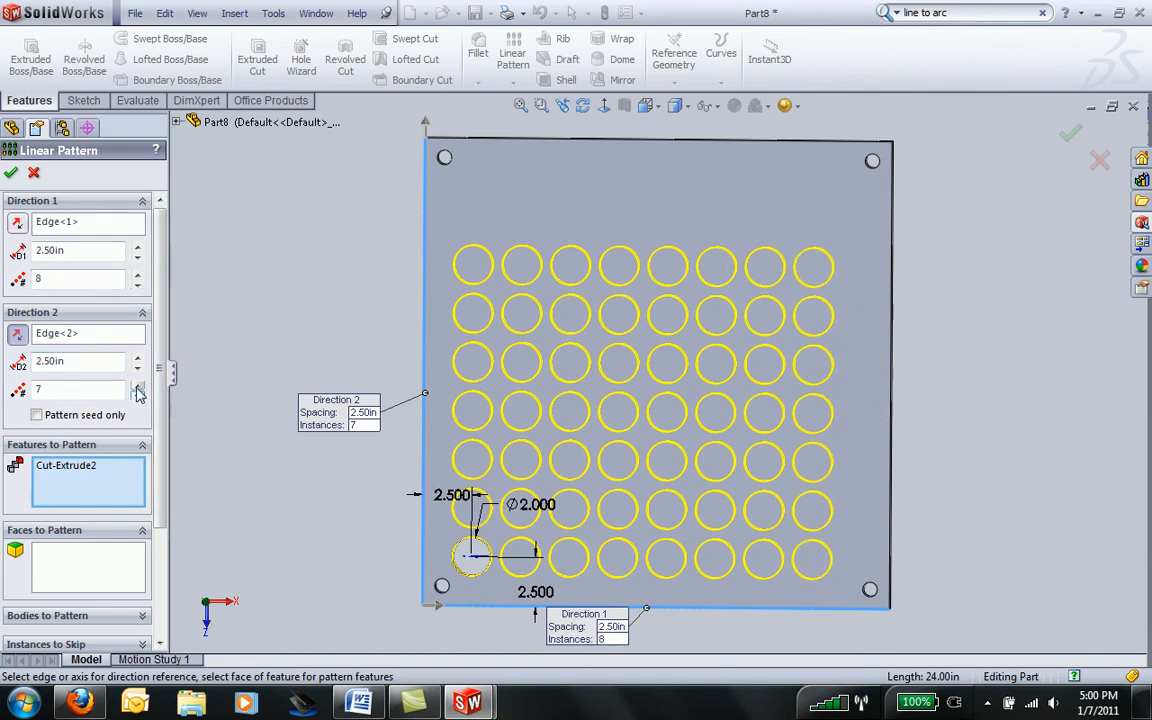
click(138, 384)
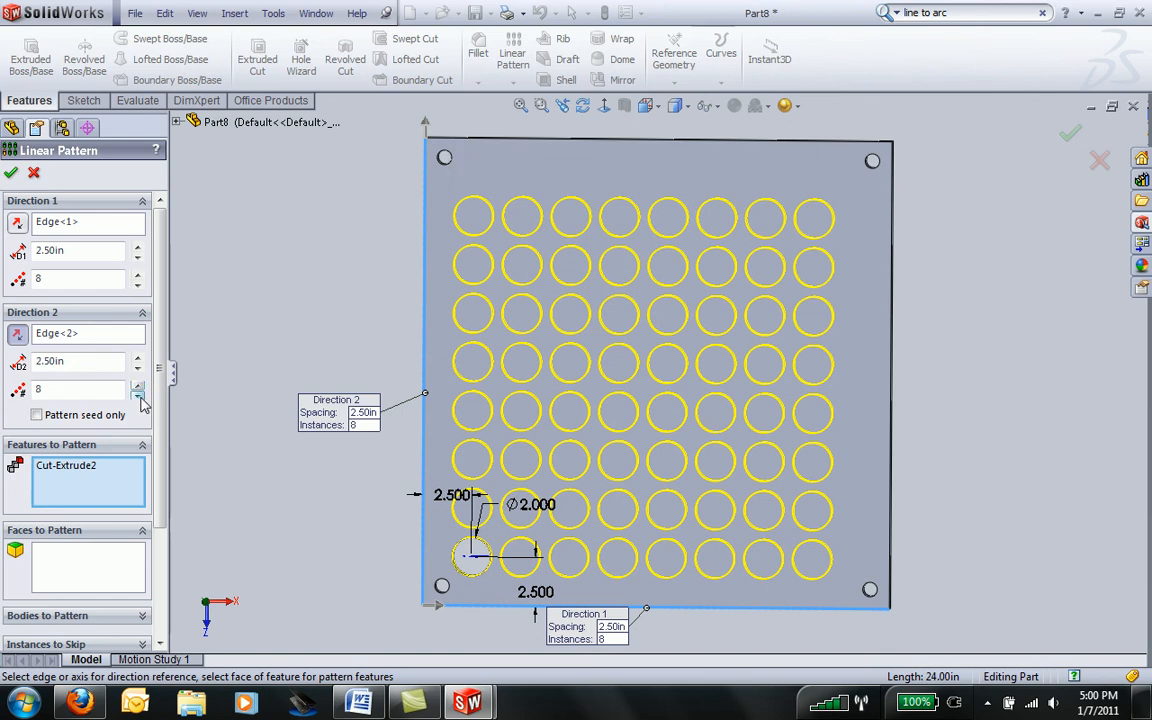